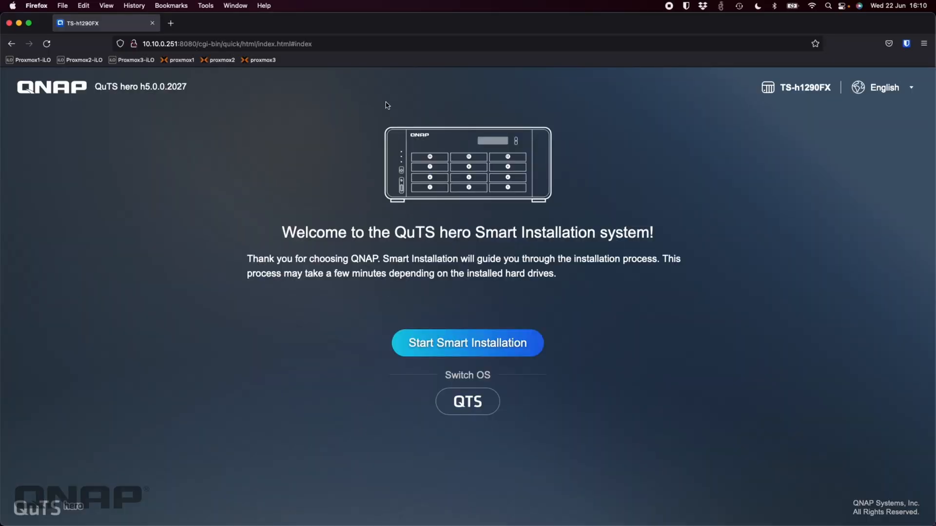
pyautogui.moveTo(324, 242)
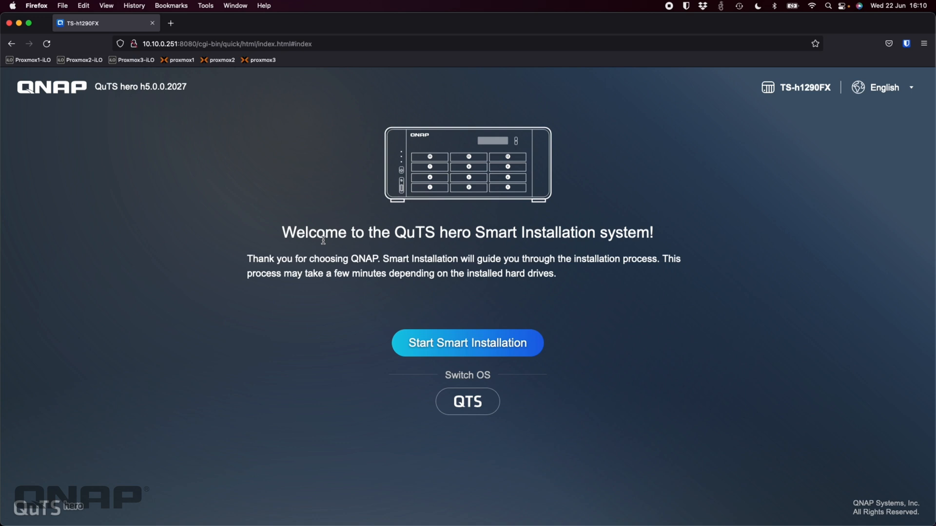
pyautogui.moveTo(278, 427)
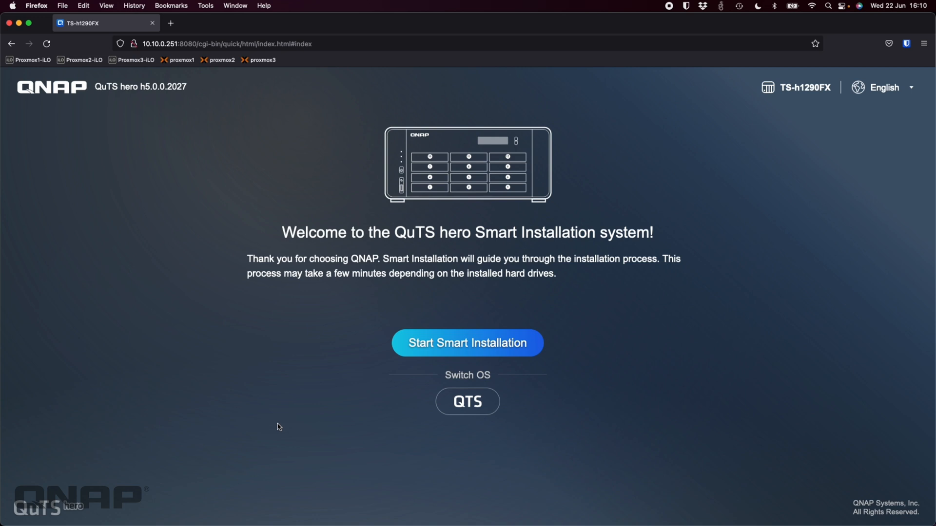
pyautogui.moveTo(93, 111)
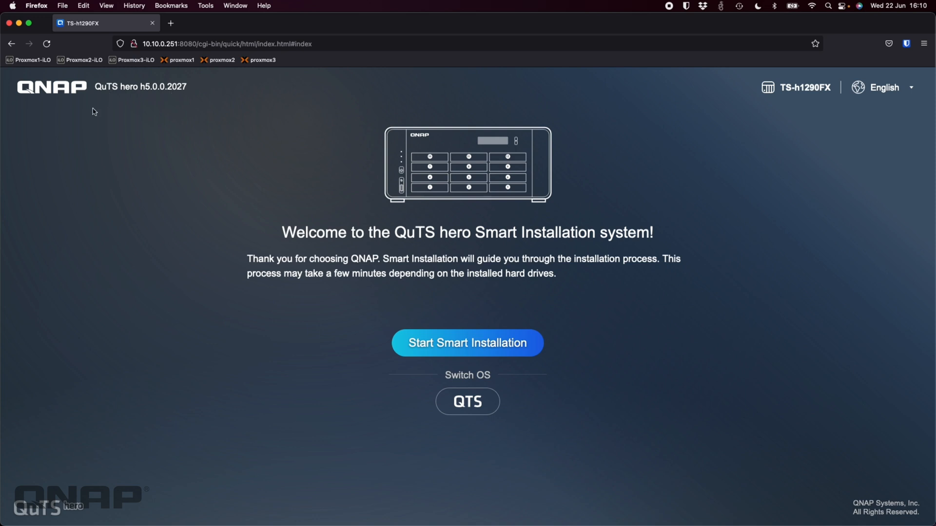
pyautogui.moveTo(293, 222)
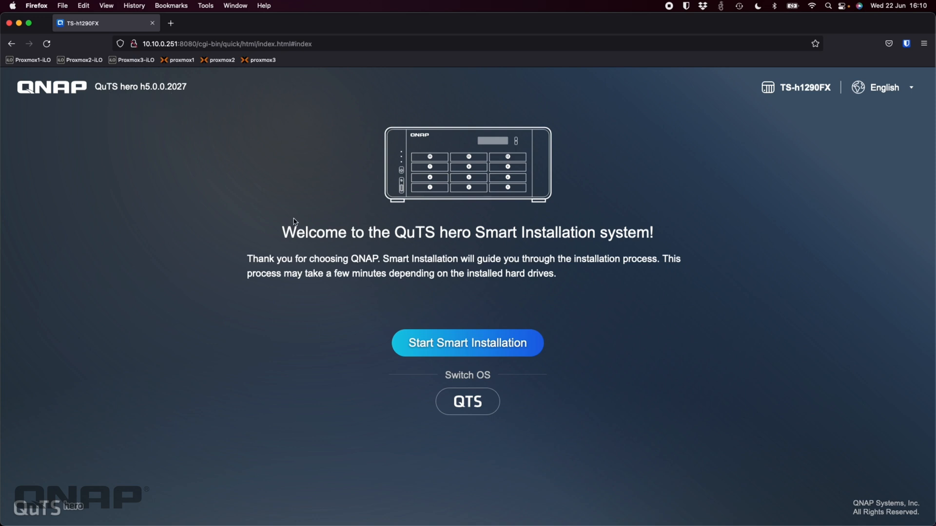
pyautogui.moveTo(416, 311)
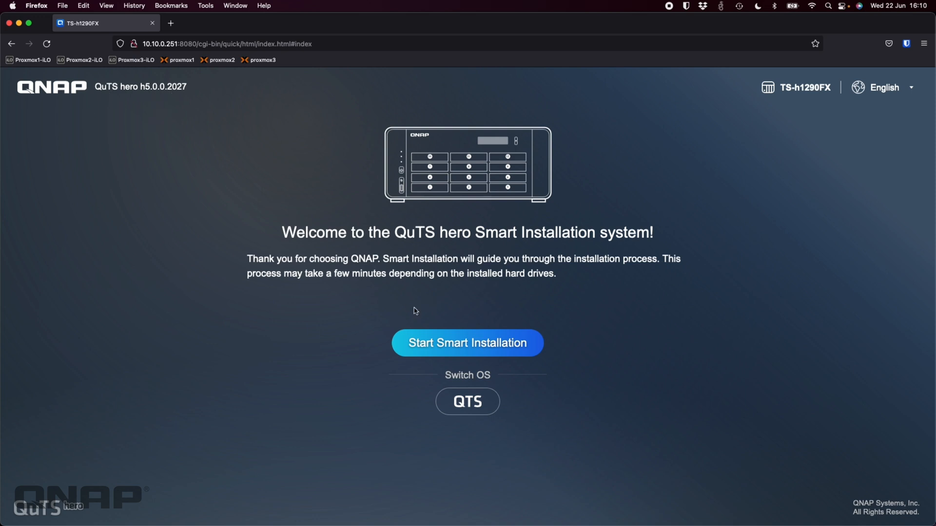
# Step: Start the Smart Installation from the welcome screen
pyautogui.click(475, 343)
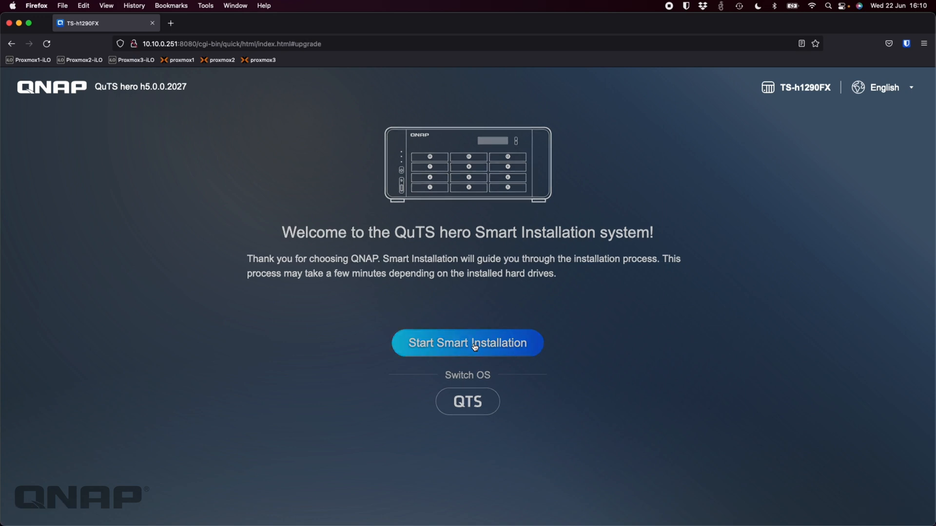
# Step: Check for firmware updates, keep the current version h5.0.0.2027, and continue to NAS naming
pyautogui.click(468, 343)
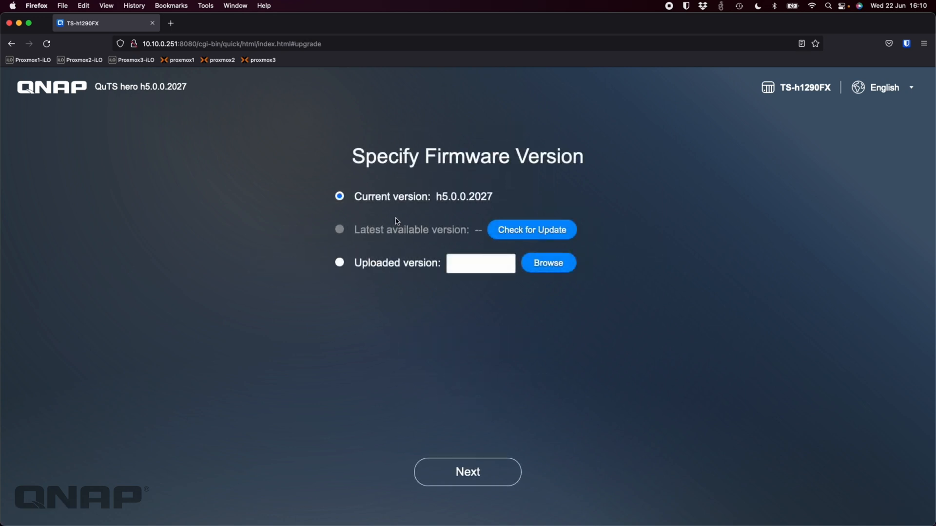
pyautogui.click(533, 229)
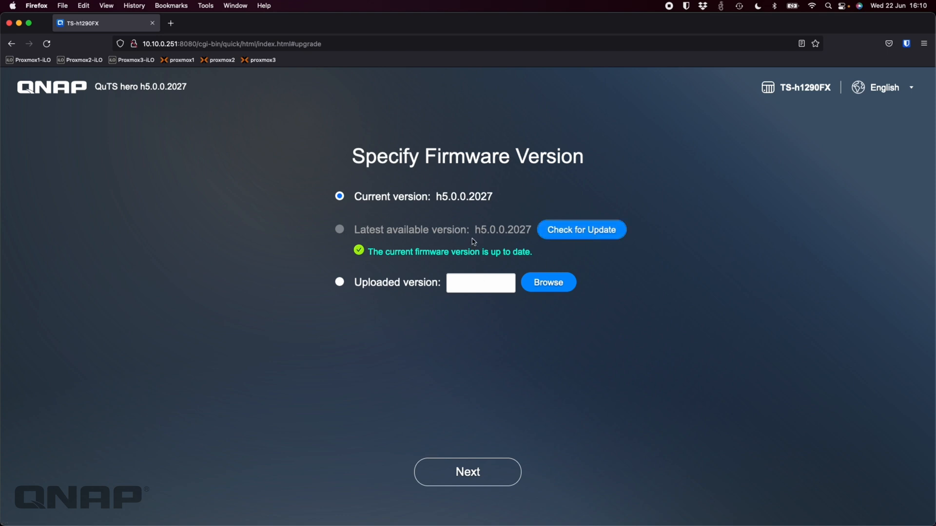
pyautogui.moveTo(491, 465)
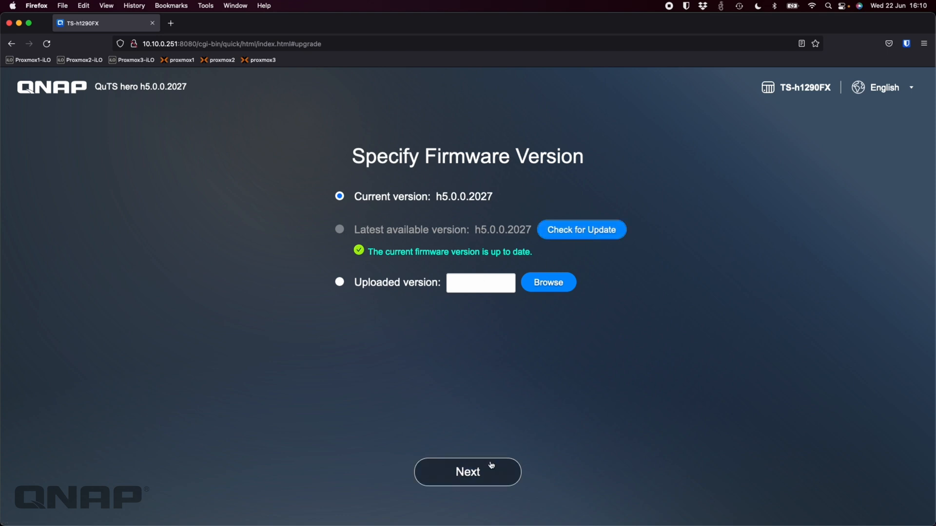
pyautogui.click(490, 469)
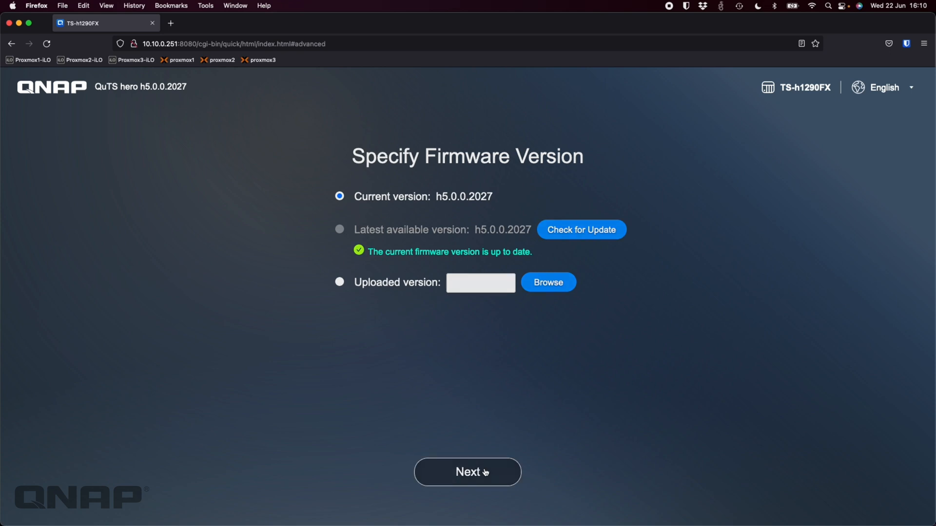
pyautogui.click(468, 472)
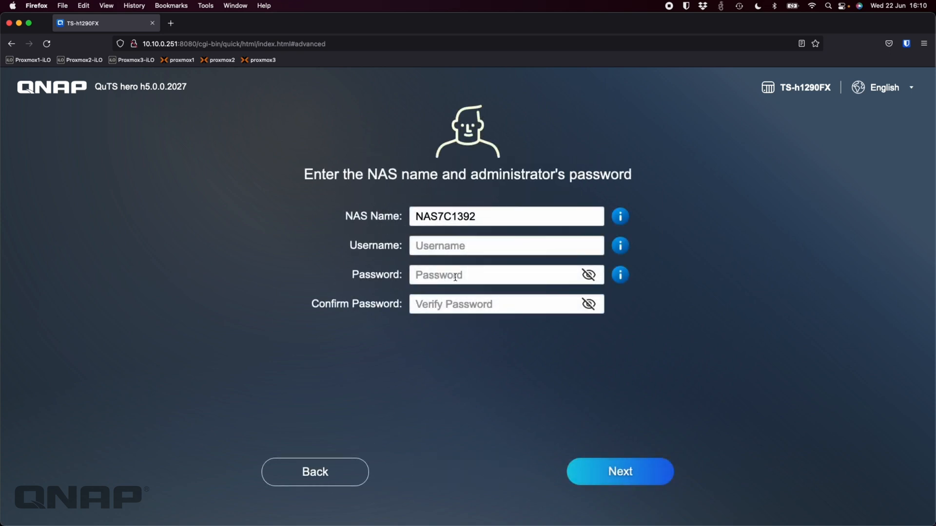
# Step: Enter NAS name TS-h1290FX and administrator credentials, then accept the NTP date and time settings
pyautogui.doubleClick(444, 216)
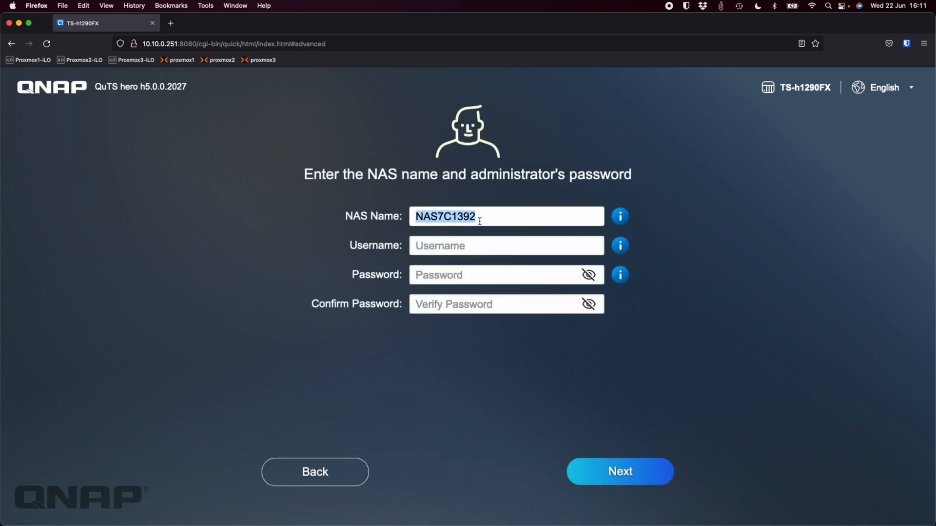
pyautogui.write('TS-h1290Fx')
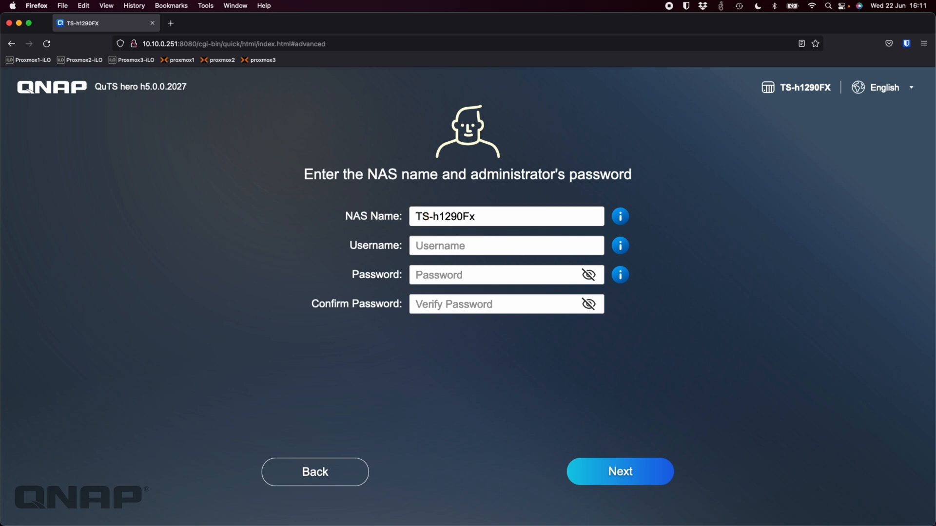
pyautogui.write('craig')
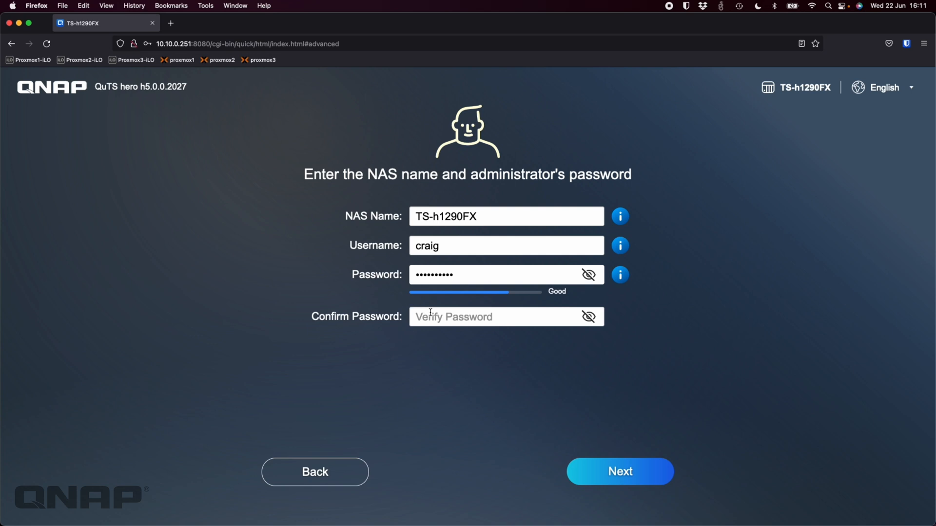
pyautogui.write('••••••')
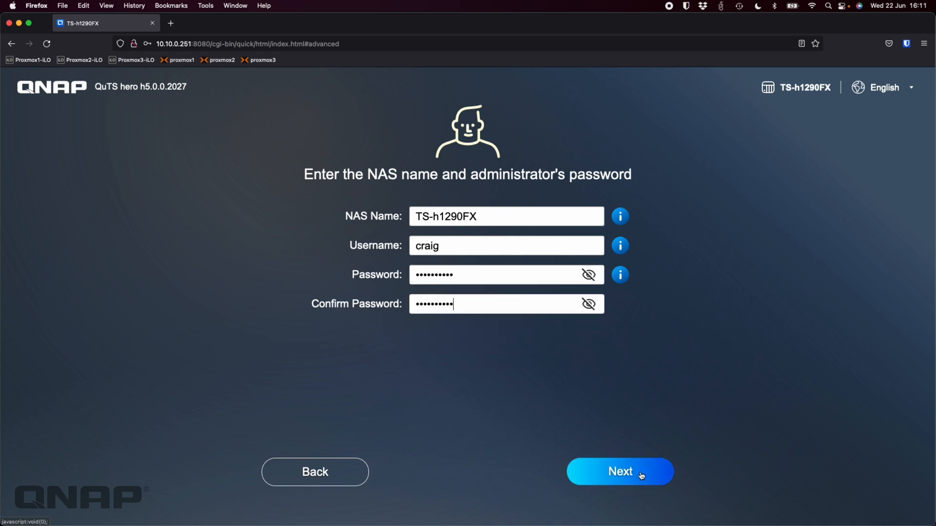
pyautogui.click(621, 472)
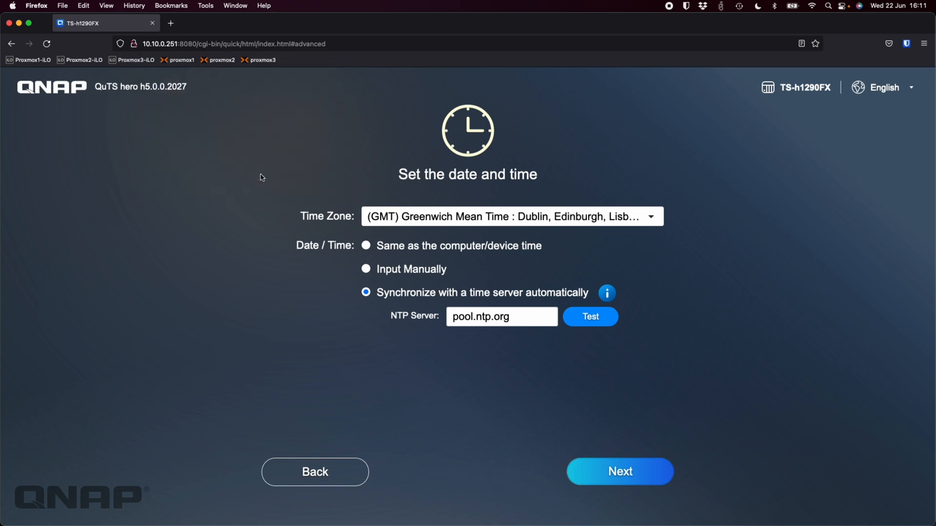
pyautogui.moveTo(507, 312)
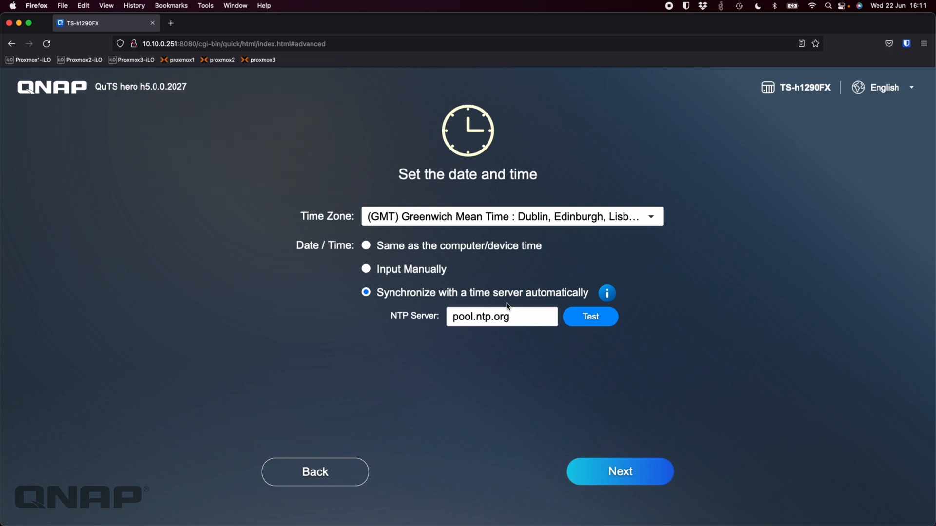
pyautogui.moveTo(417, 319)
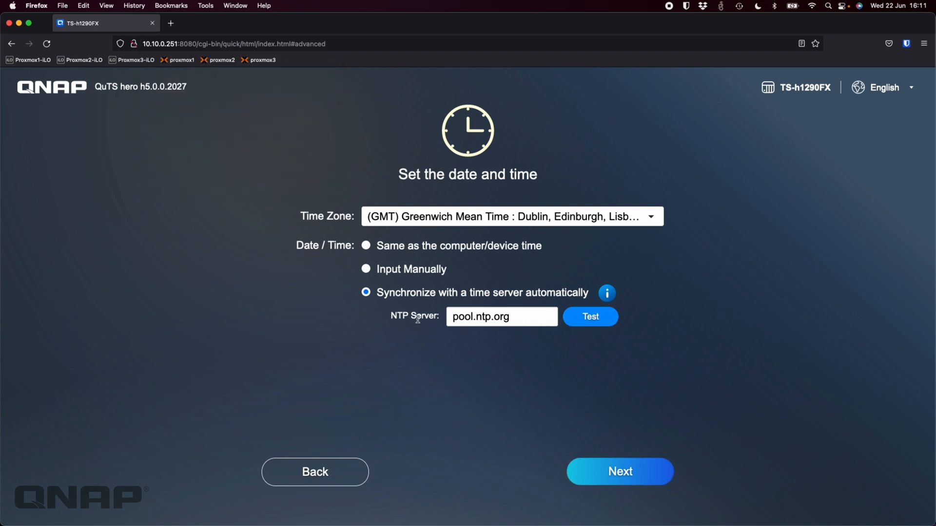
pyautogui.click(620, 472)
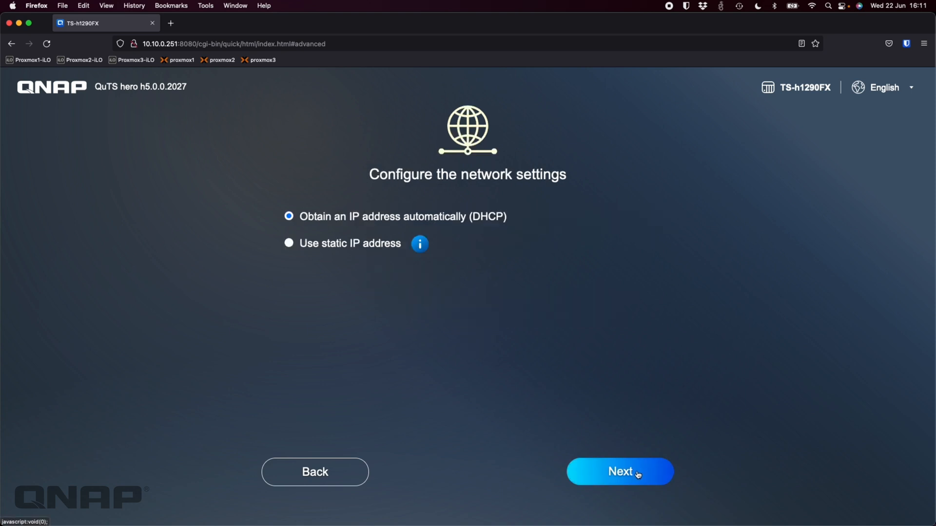
# Step: Use a static IP address and set it to 10.10.20.20 with gateway and DNS 10.10.0.1
pyautogui.click(288, 244)
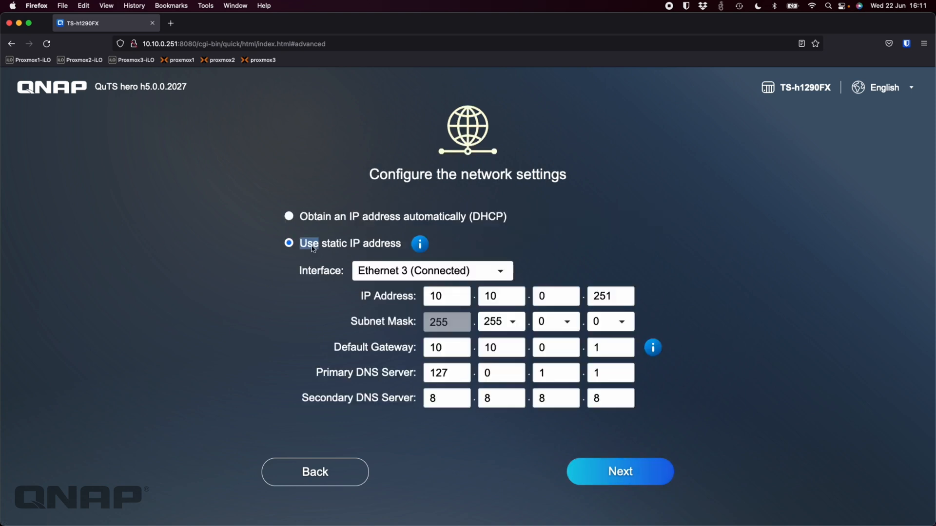
pyautogui.click(565, 302)
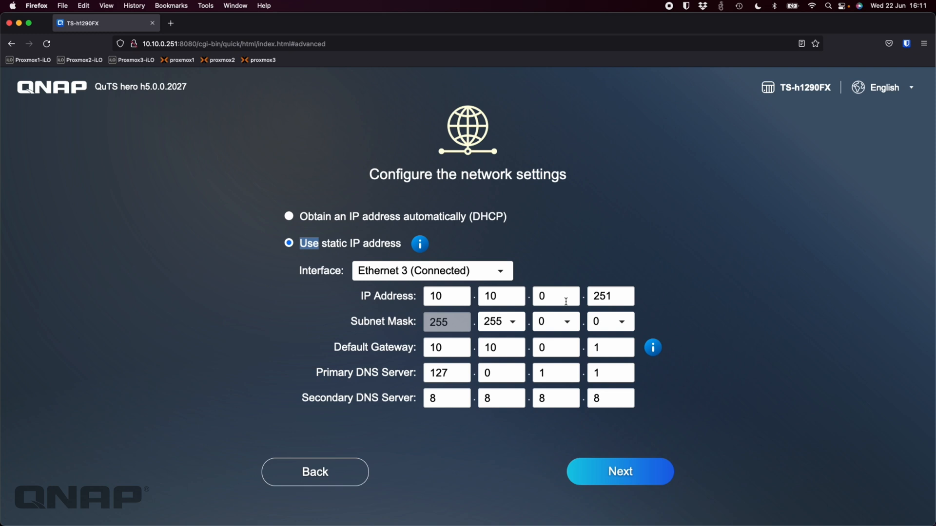
pyautogui.write('20')
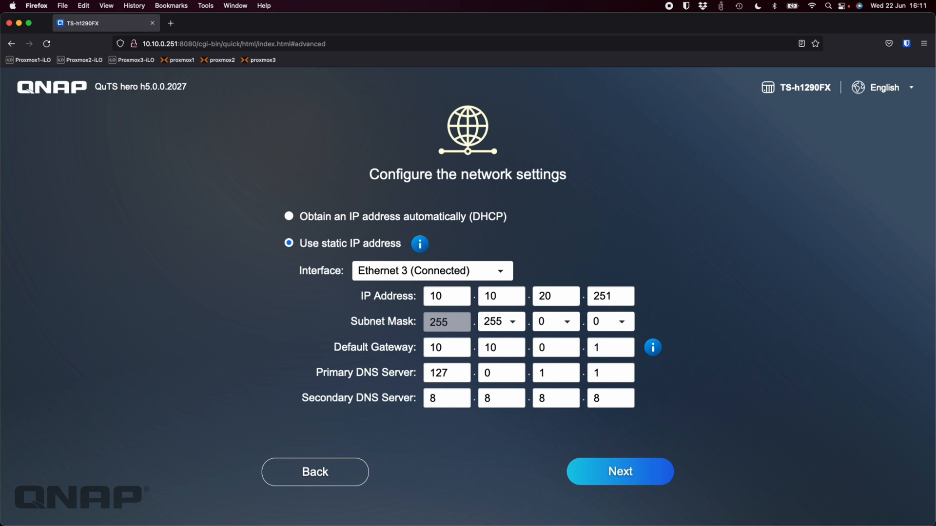
pyautogui.write('20')
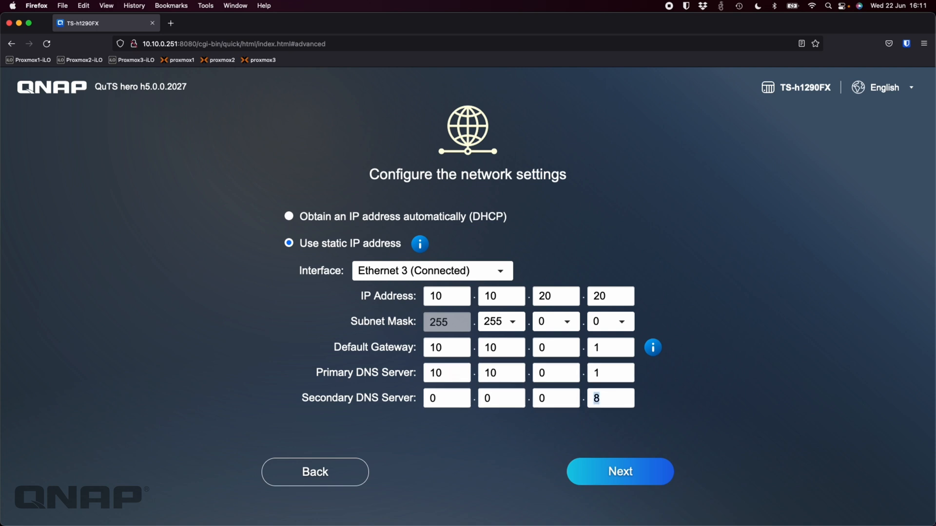
pyautogui.write('0')
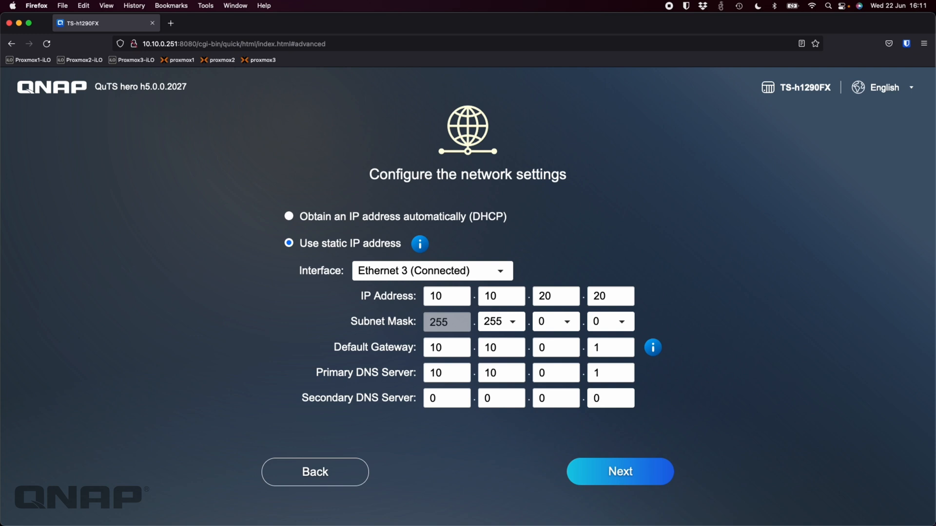
# Step: Keep Ethernet 3 (Connected) as the interface and continue to the Summary
pyautogui.click(431, 271)
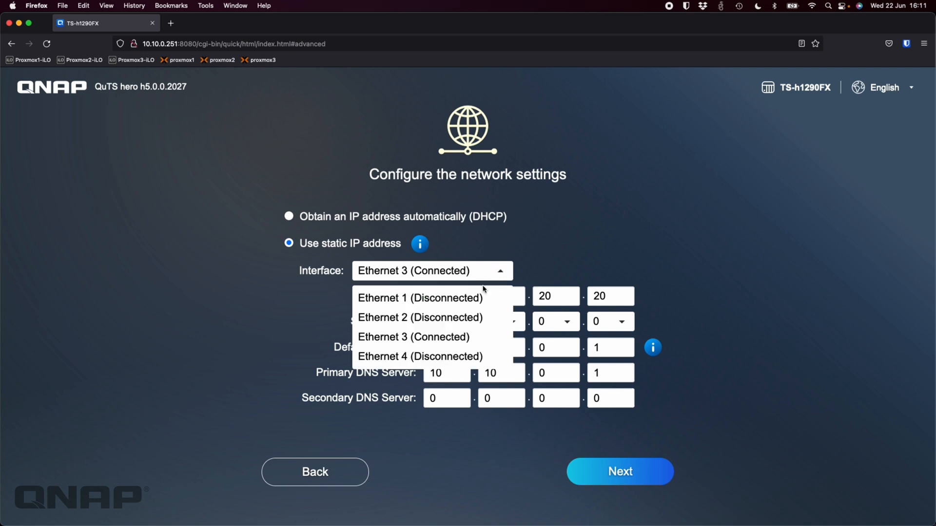
pyautogui.moveTo(446, 309)
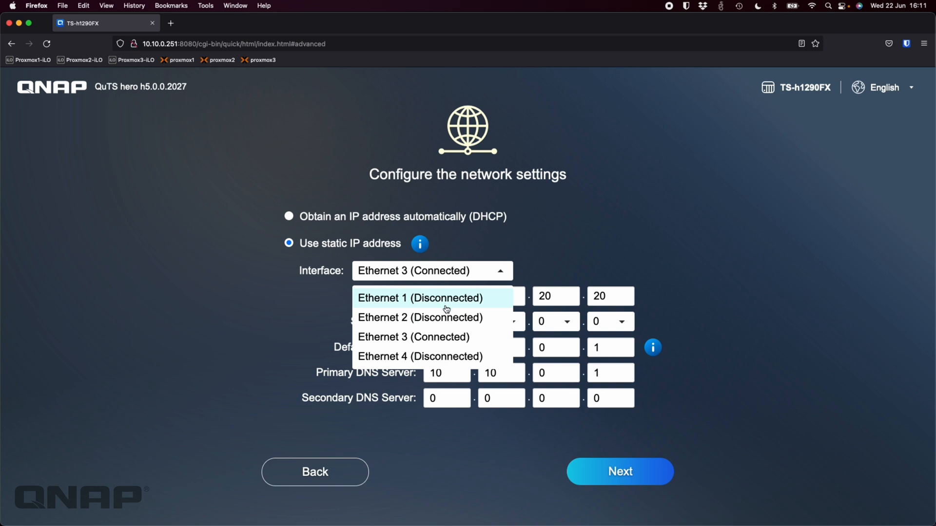
pyautogui.moveTo(448, 339)
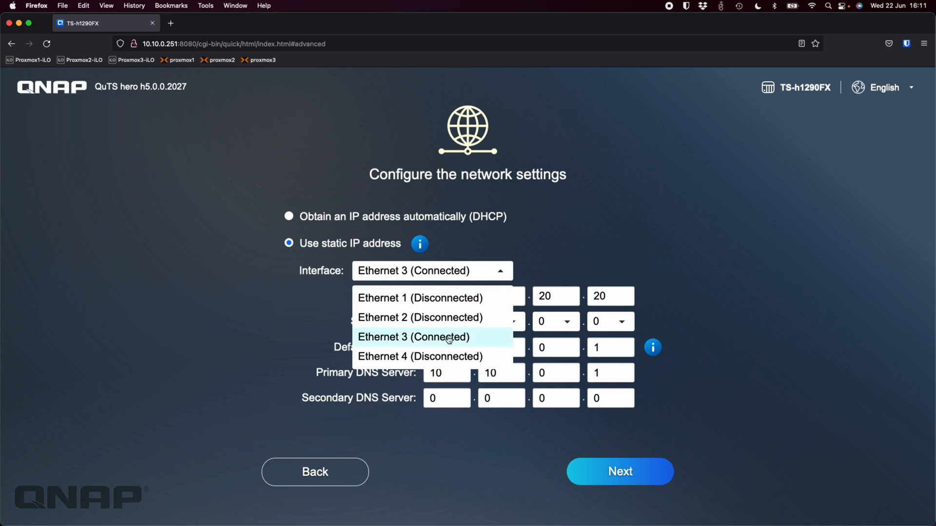
pyautogui.moveTo(445, 343)
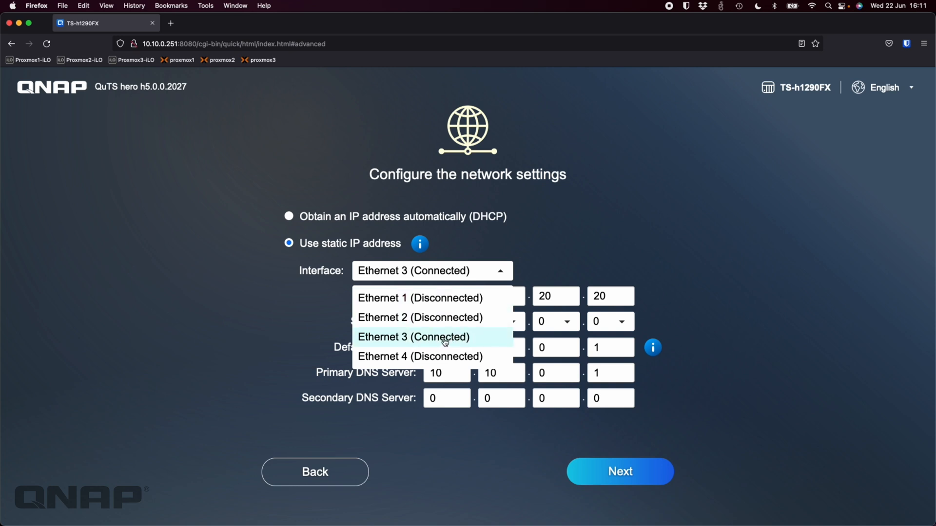
pyautogui.moveTo(663, 238)
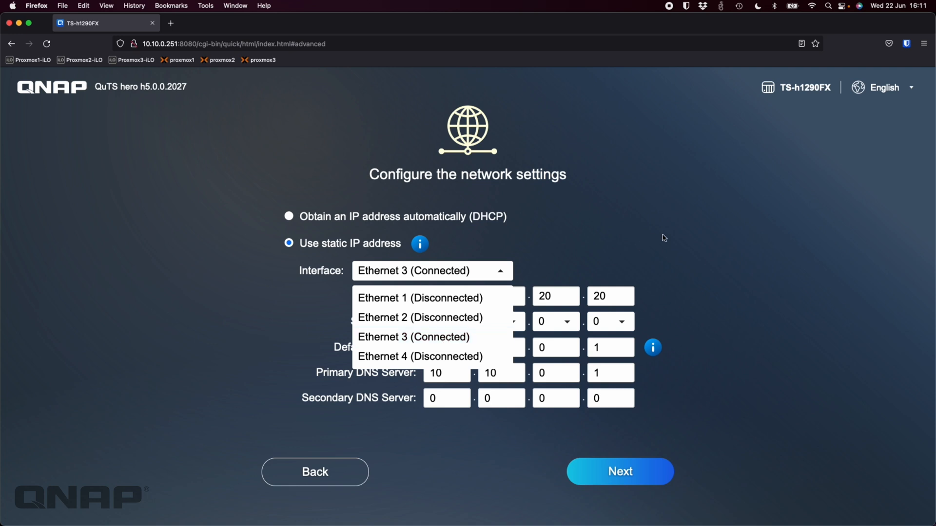
pyautogui.click(413, 336)
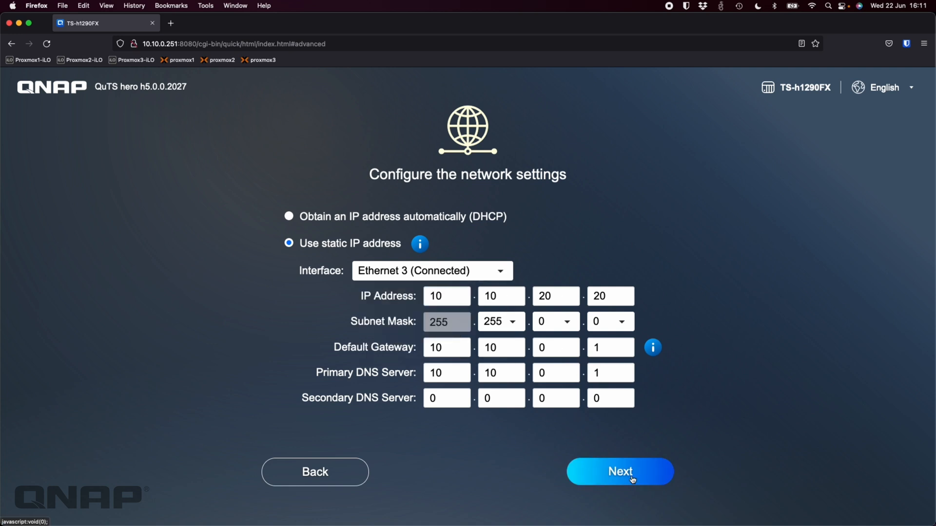
pyautogui.click(621, 472)
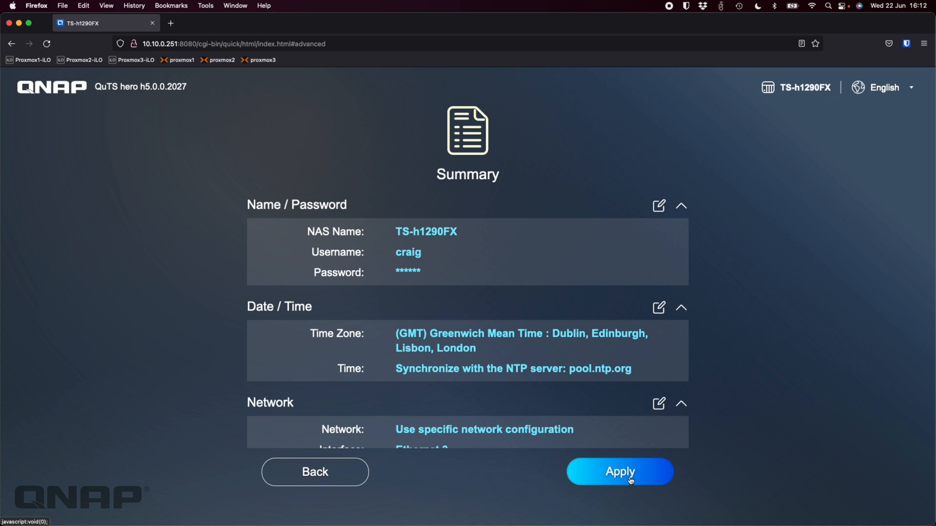
# Step: Apply the Summary settings and confirm Initialize despite clearing all drive data
pyautogui.click(620, 472)
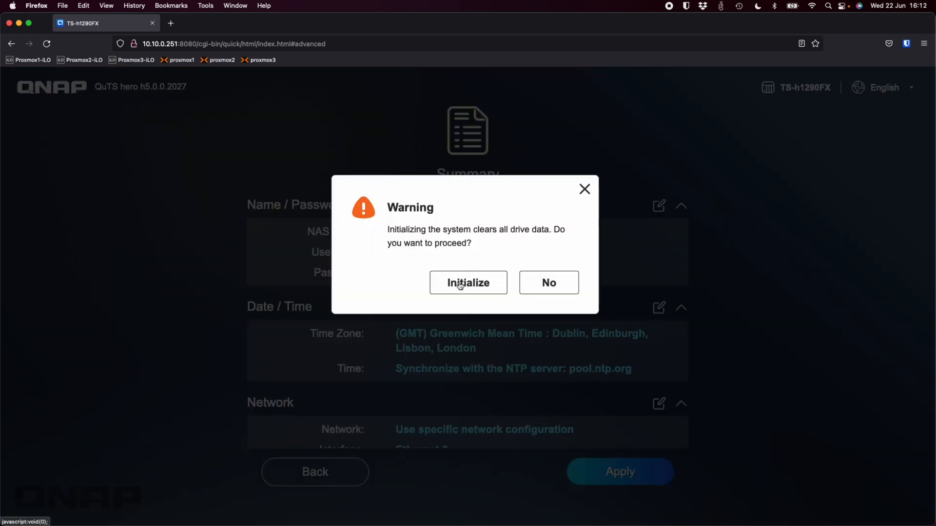
pyautogui.click(468, 283)
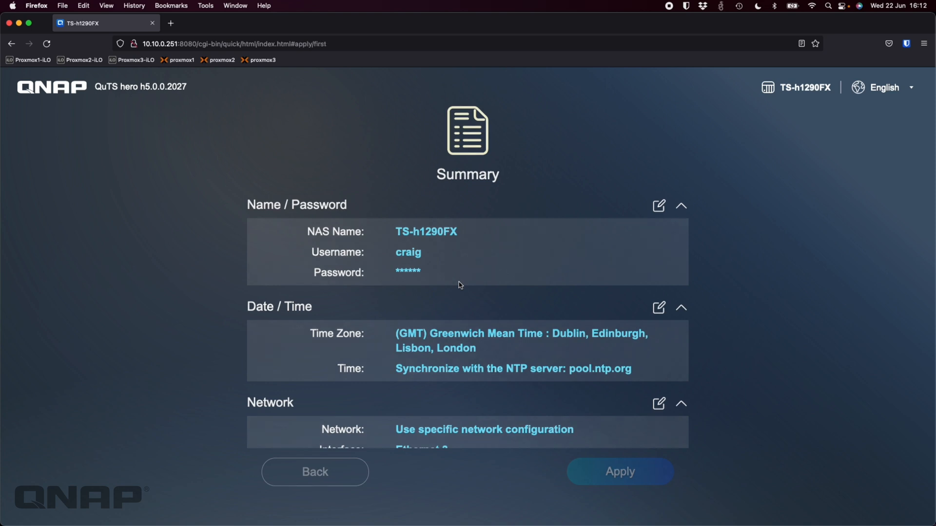
pyautogui.click(620, 472)
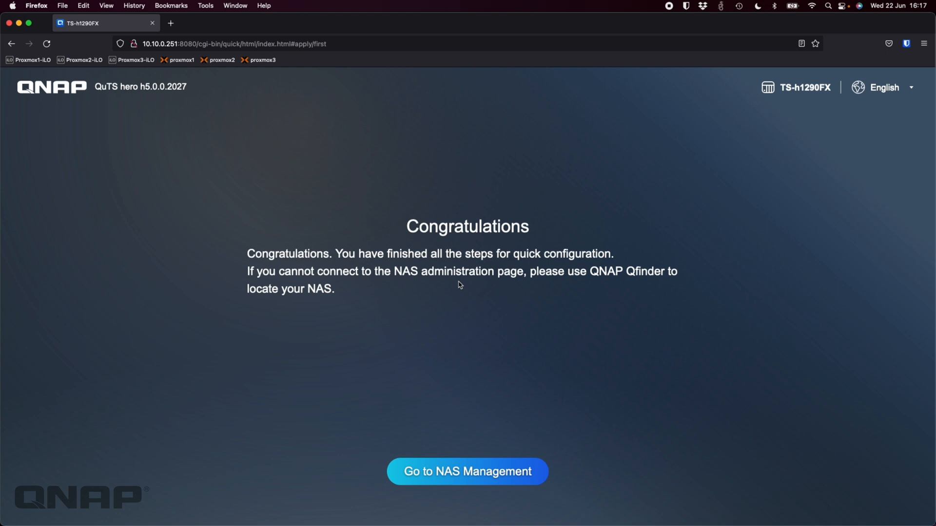
pyautogui.moveTo(469, 485)
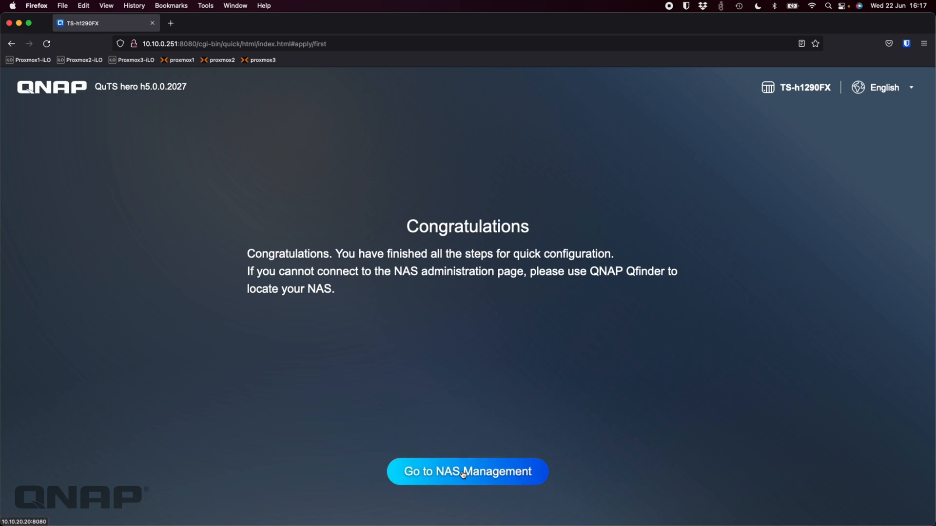
pyautogui.moveTo(398, 413)
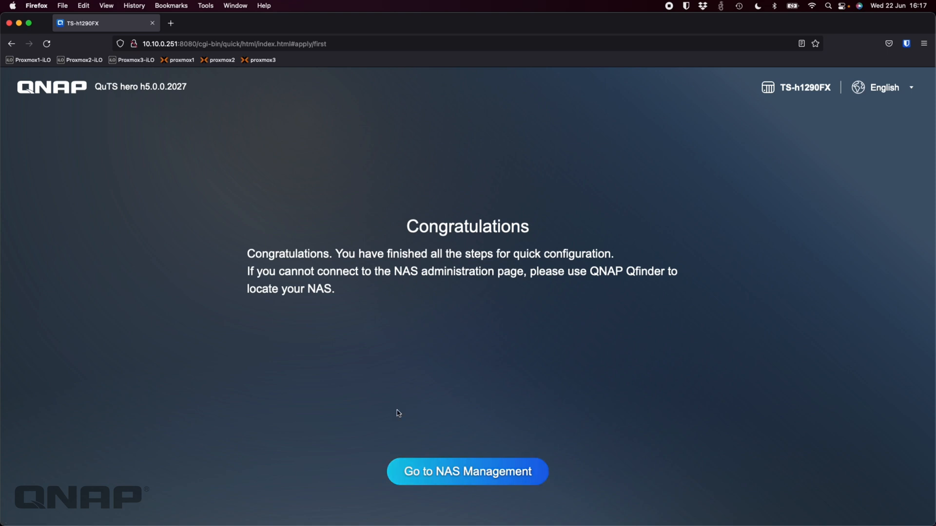
pyautogui.moveTo(448, 483)
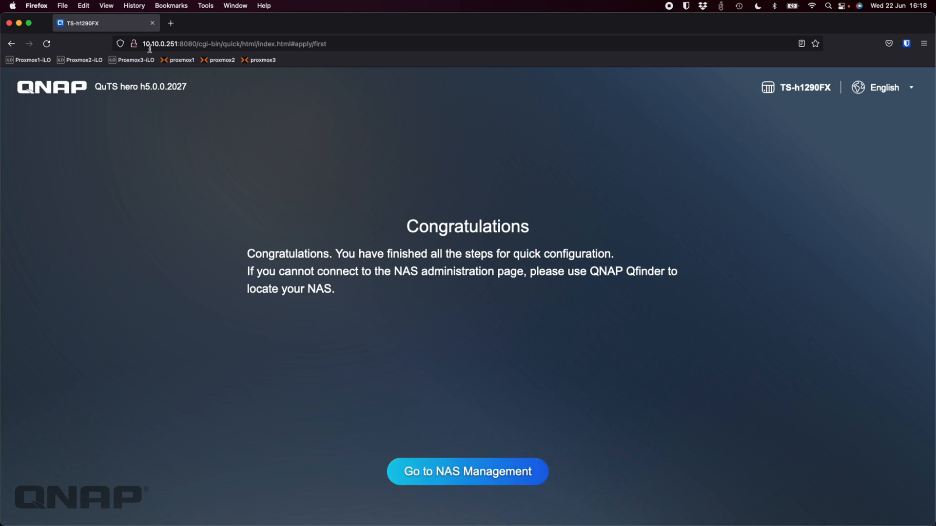
pyautogui.moveTo(468, 408)
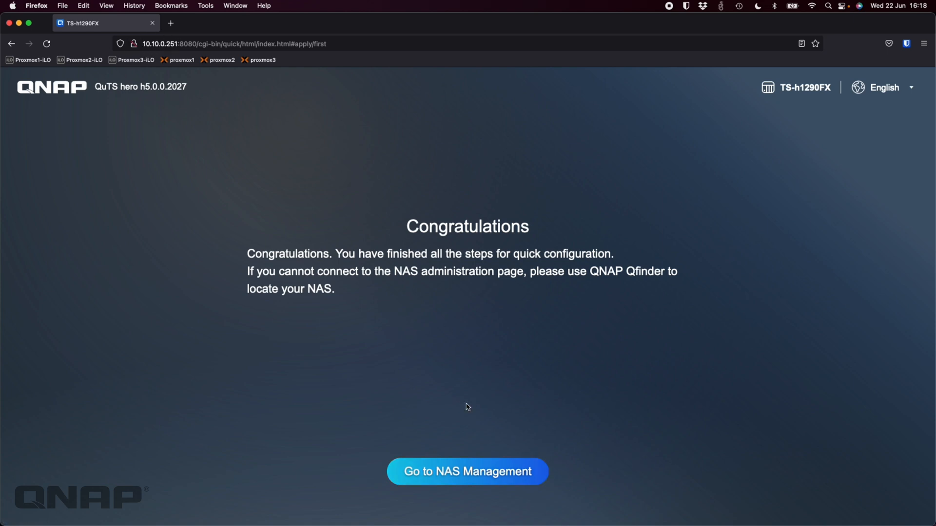
pyautogui.moveTo(449, 482)
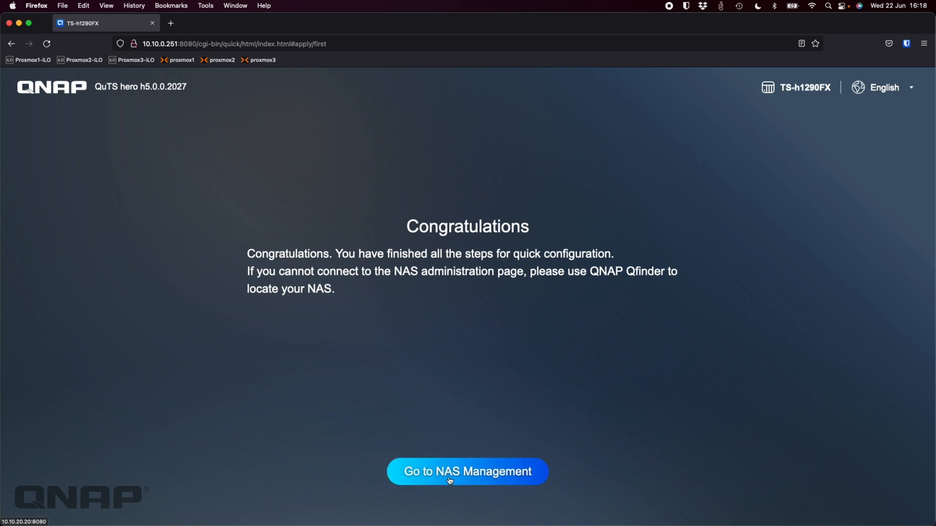
# Step: Go to NAS management at 10.10.20.20 and log in as craig with the admin password
pyautogui.click(449, 486)
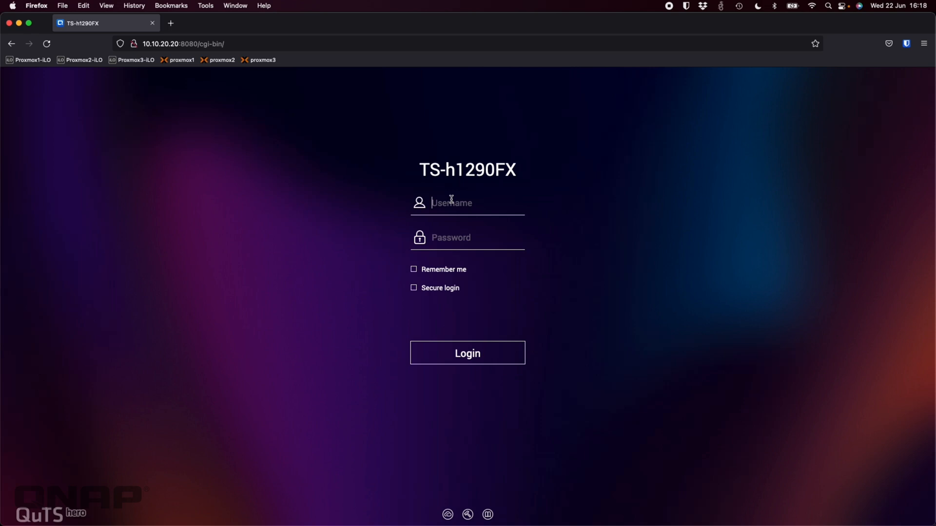
pyautogui.write('c')
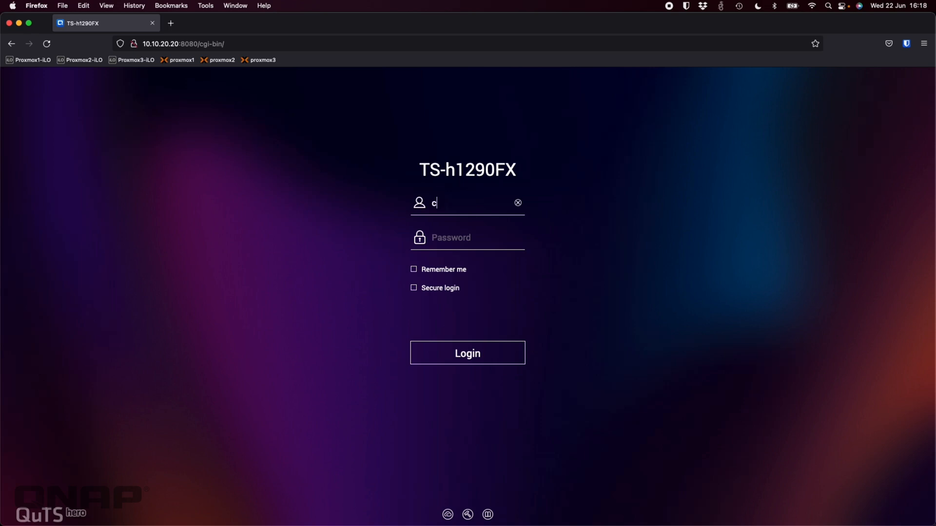
pyautogui.write('raig')
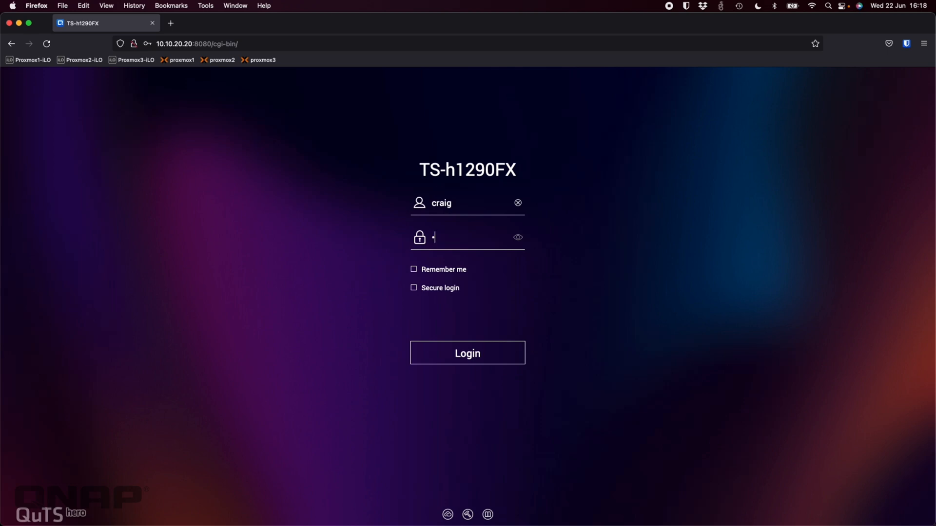
pyautogui.write('password')
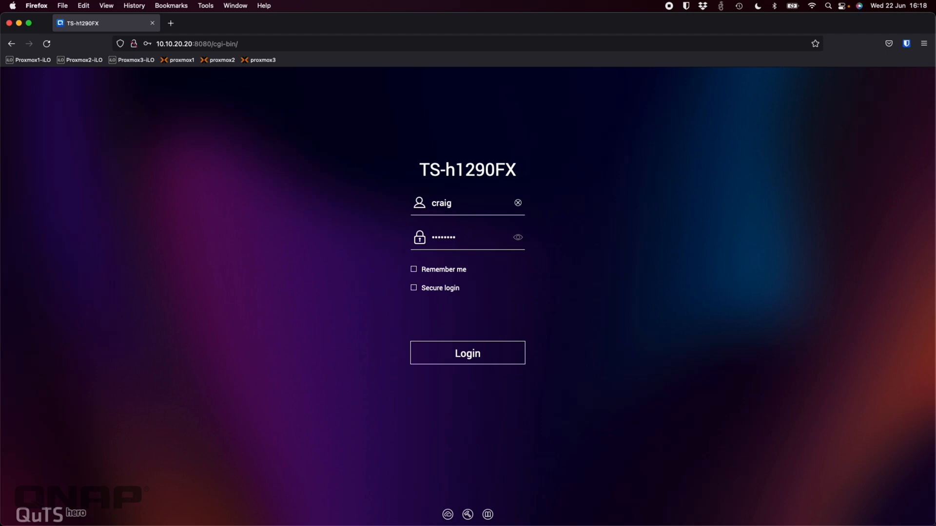
pyautogui.click(468, 353)
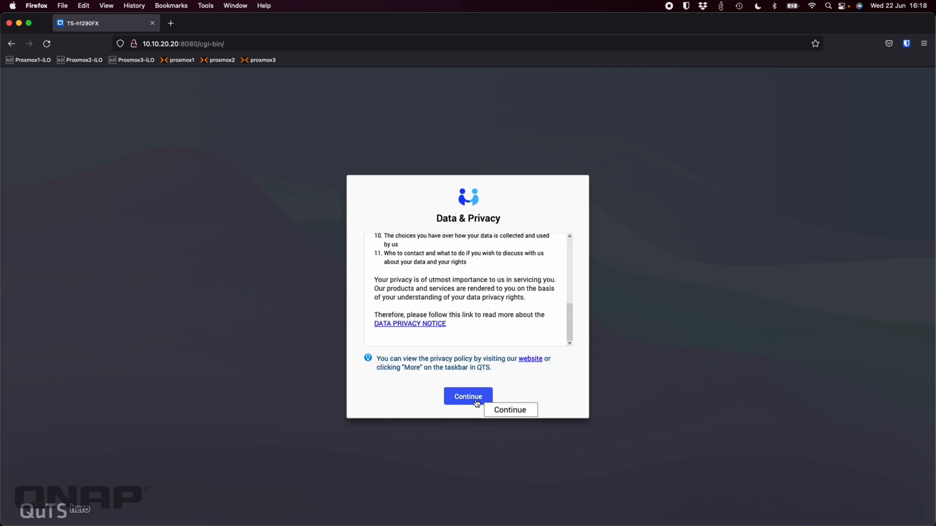
# Step: Continue past the Data & Privacy notice and launch Storage & Snapshots from the desktop
pyautogui.click(468, 396)
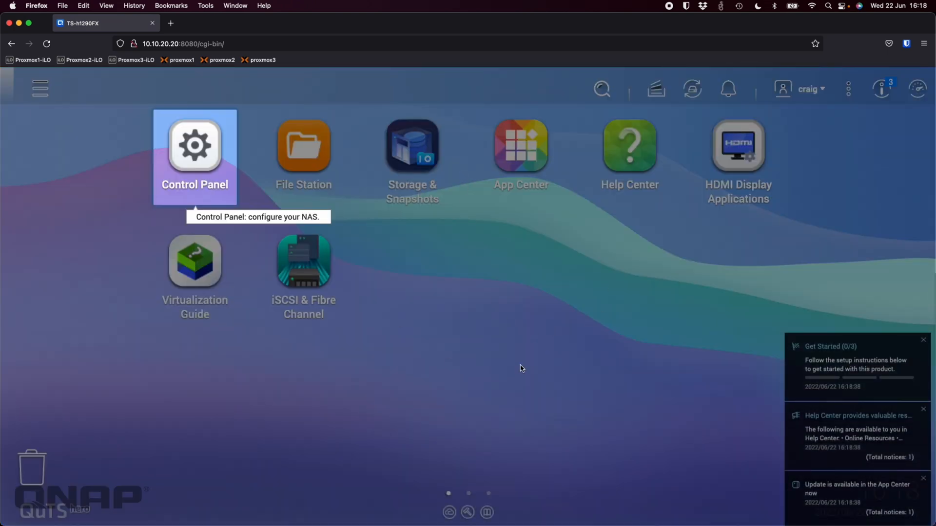
pyautogui.moveTo(248, 199)
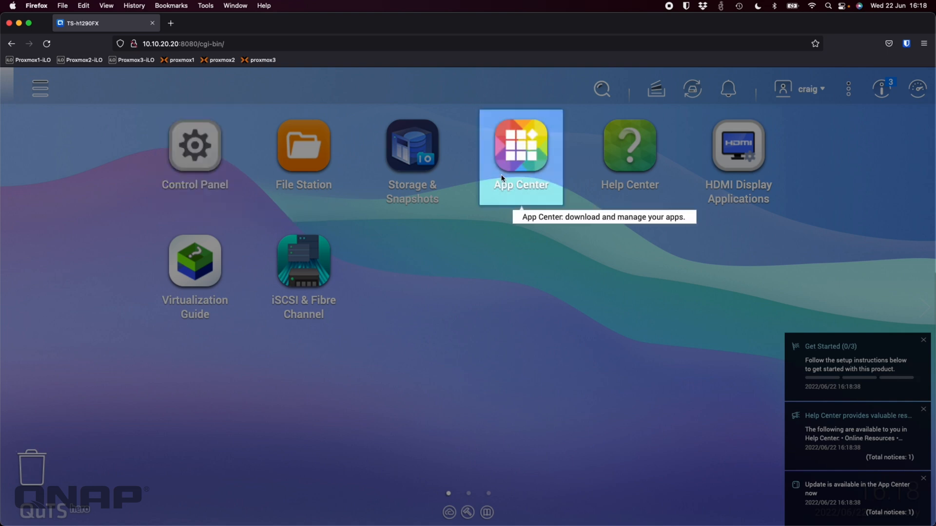
pyautogui.moveTo(825, 70)
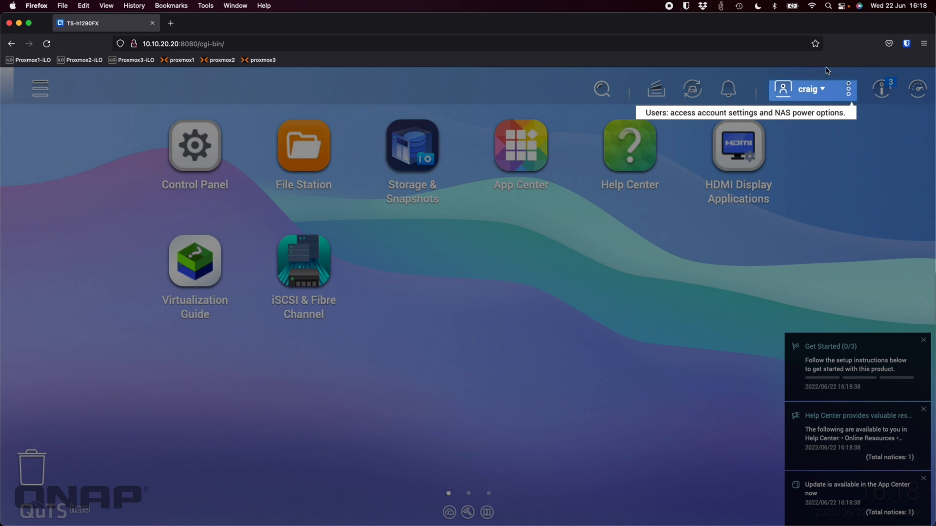
pyautogui.click(411, 146)
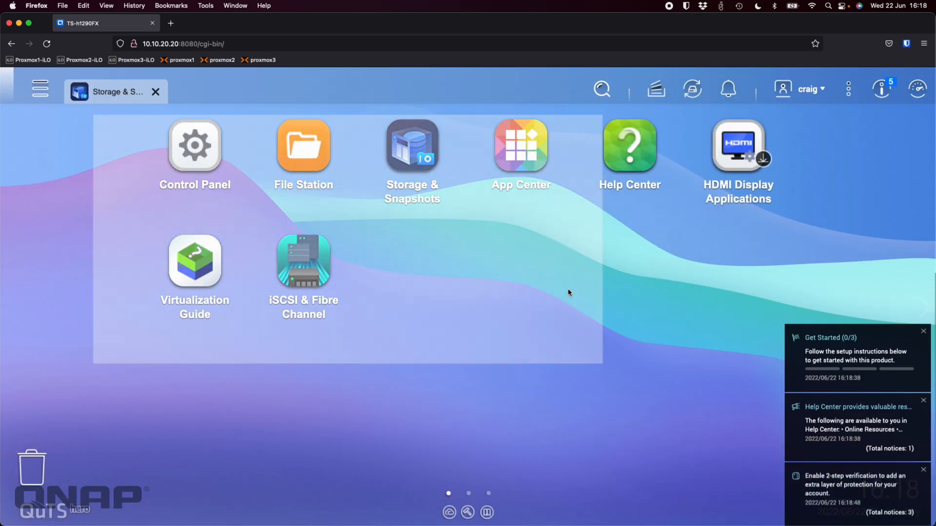
# Step: Dismiss the Storage & Snapshots welcome tour and answer the System Data Collection Agreement
pyautogui.click(411, 146)
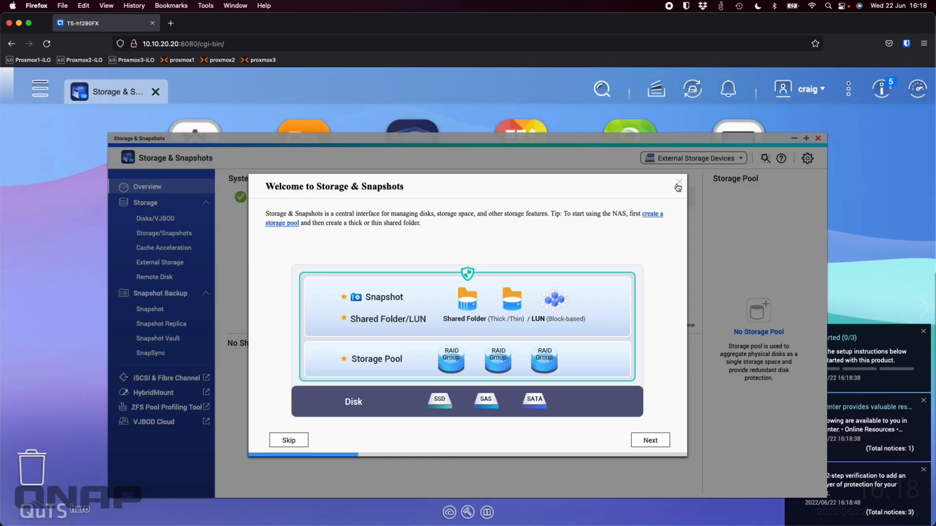
pyautogui.click(679, 181)
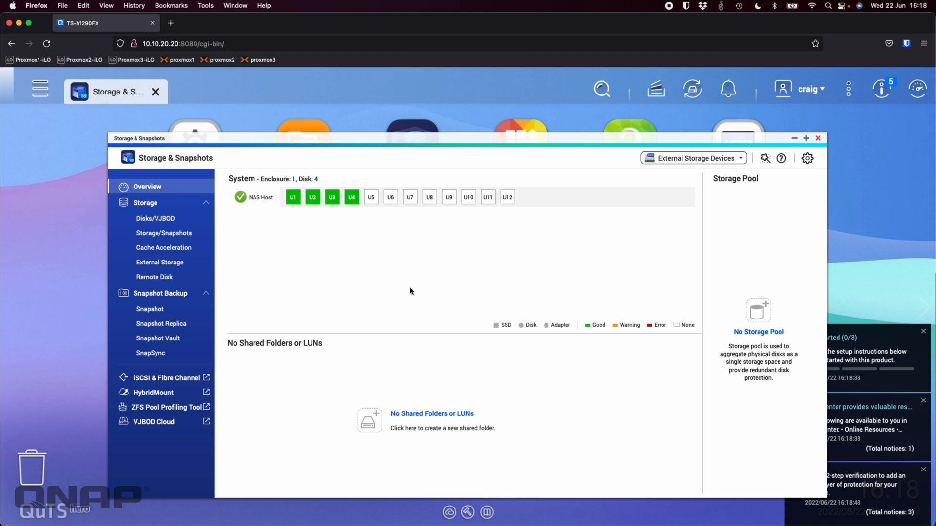
pyautogui.moveTo(415, 259)
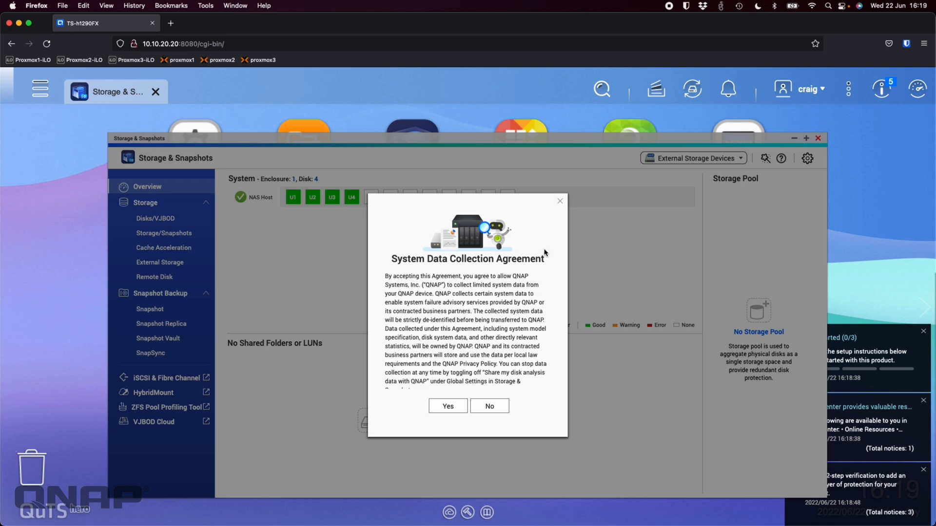
pyautogui.scroll(-3)
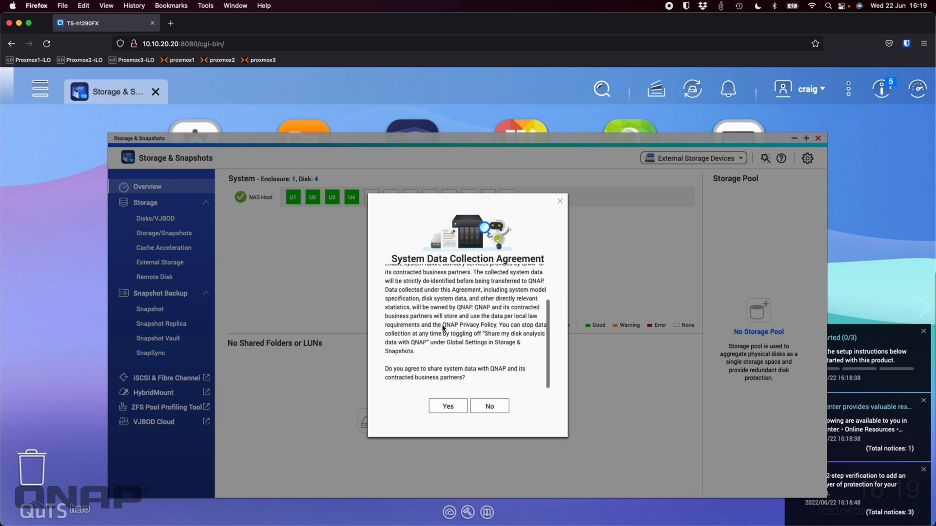
pyautogui.click(448, 406)
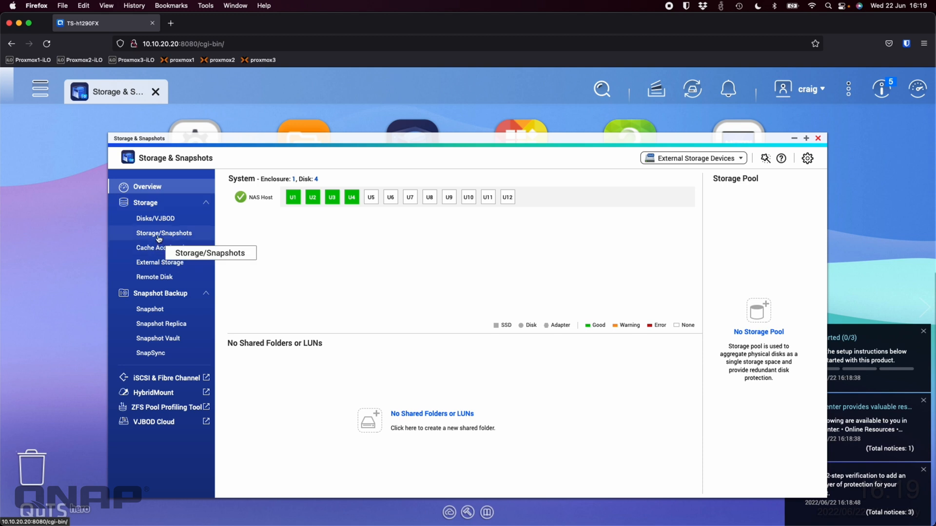
# Step: Show the Storage/Snapshots page listing zero storage pools
pyautogui.click(163, 233)
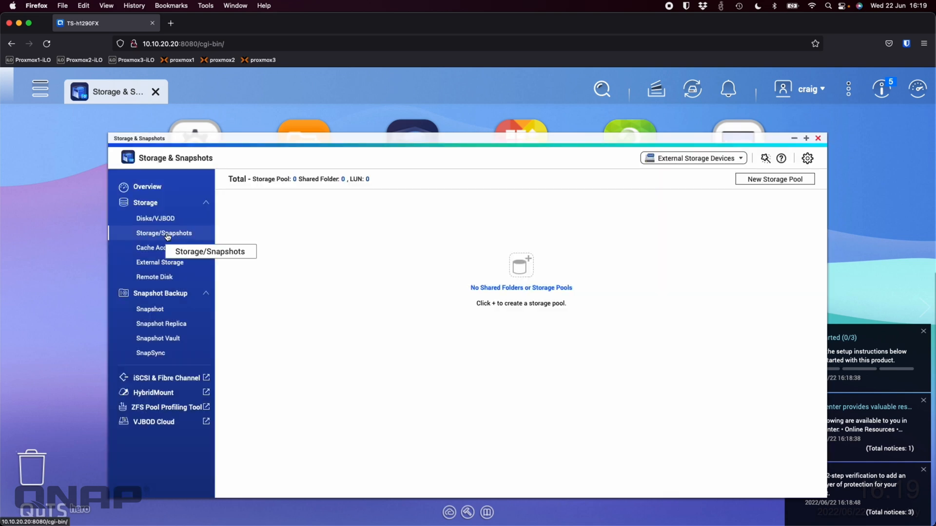
pyautogui.moveTo(777, 180)
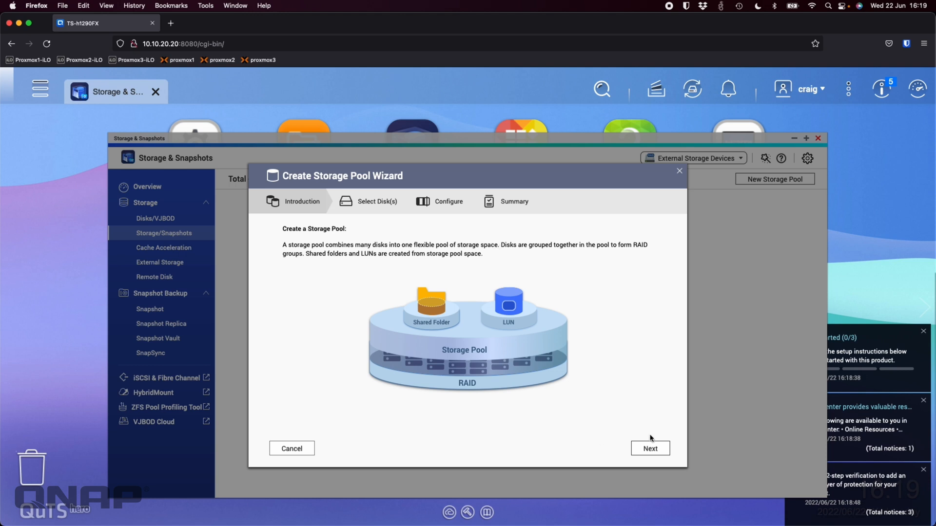
# Step: Select all four U.2 SSDs for the new pool and choose RAID 10 (2.77 TB estimated)
pyautogui.click(650, 448)
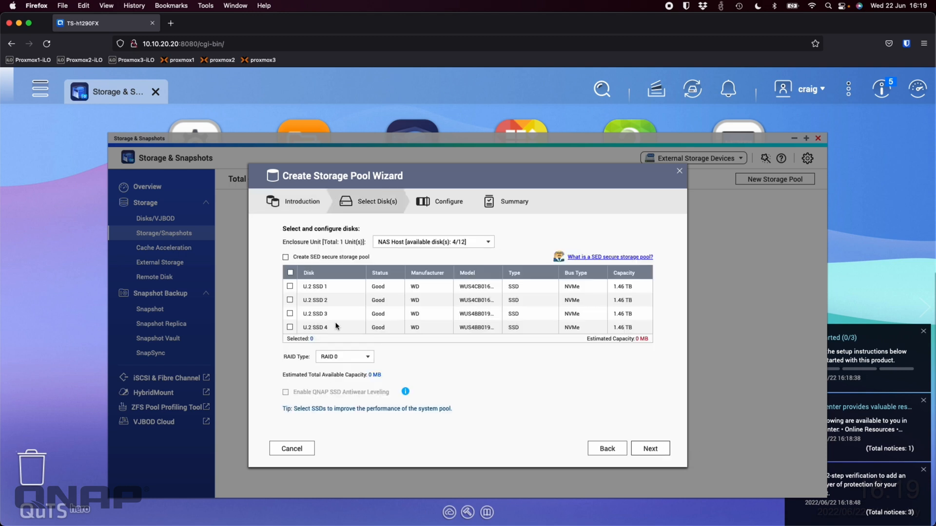
pyautogui.click(291, 273)
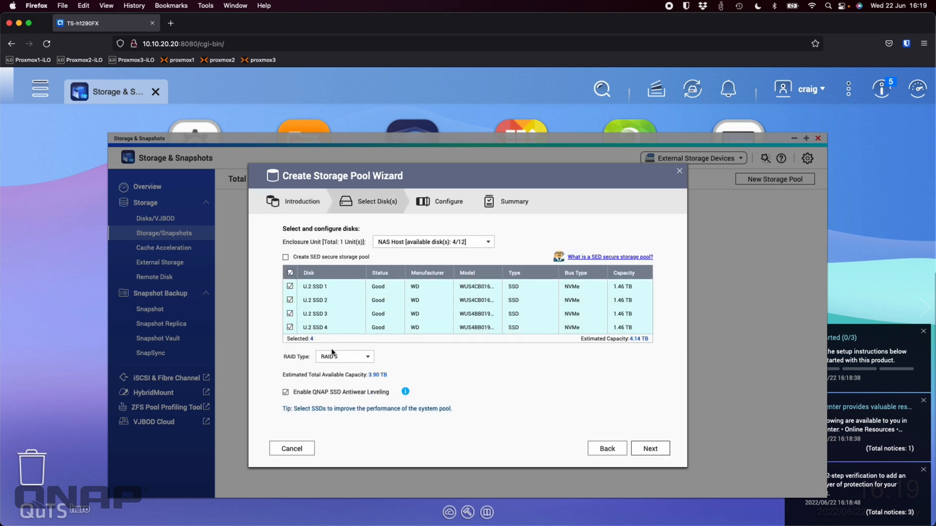
pyautogui.moveTo(341, 312)
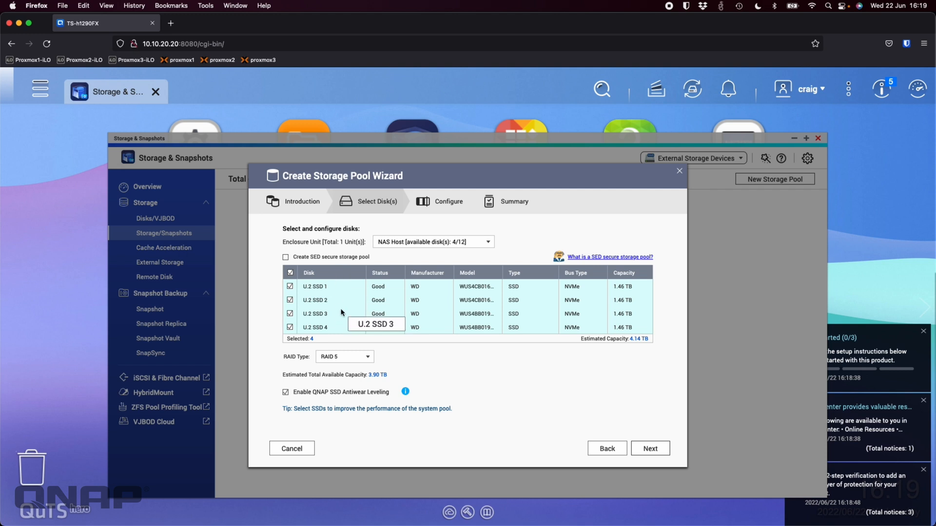
pyautogui.moveTo(420, 293)
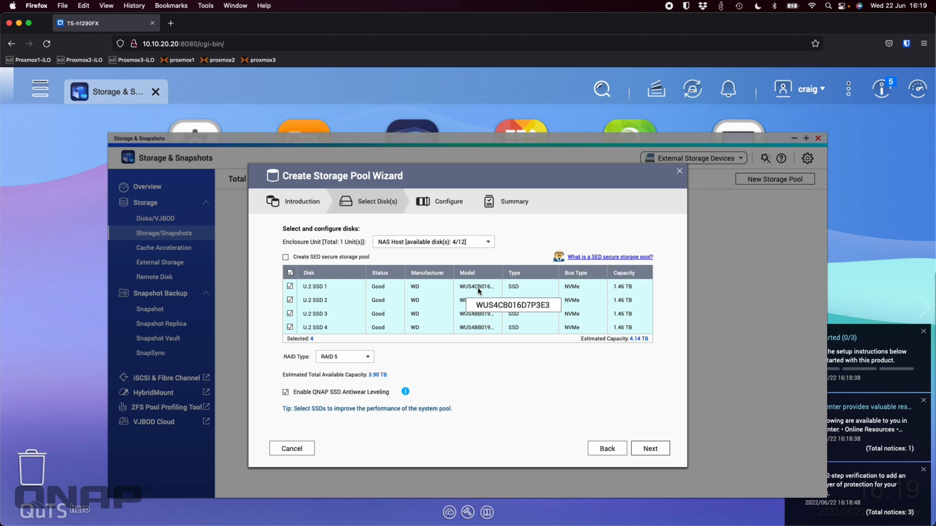
pyautogui.moveTo(605, 295)
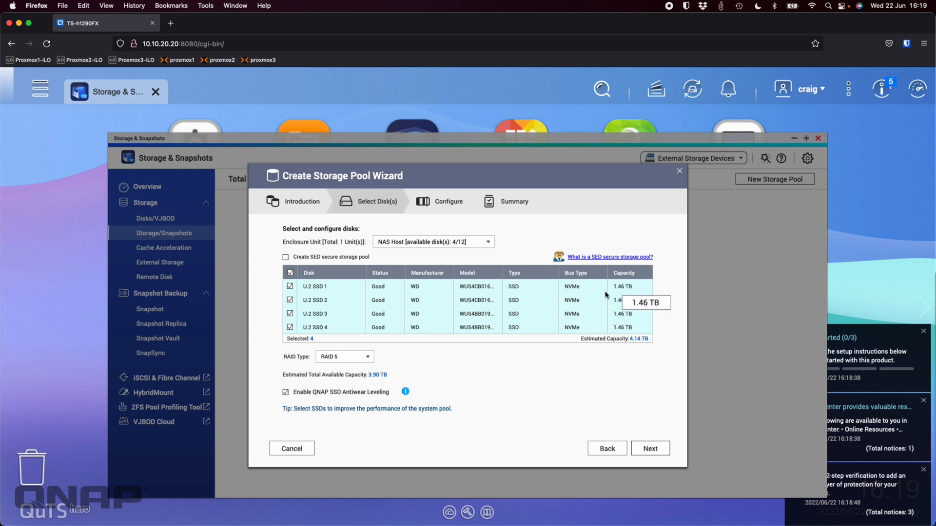
pyautogui.moveTo(396, 359)
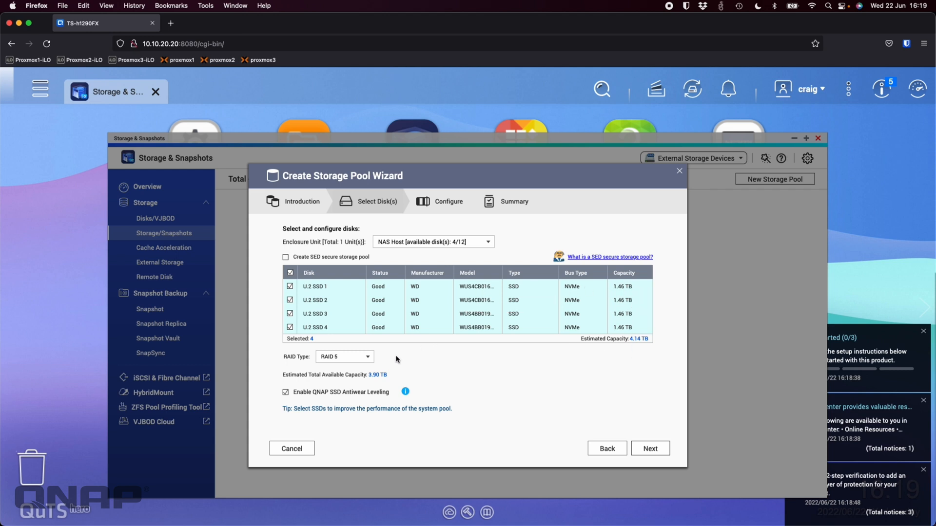
pyautogui.click(366, 357)
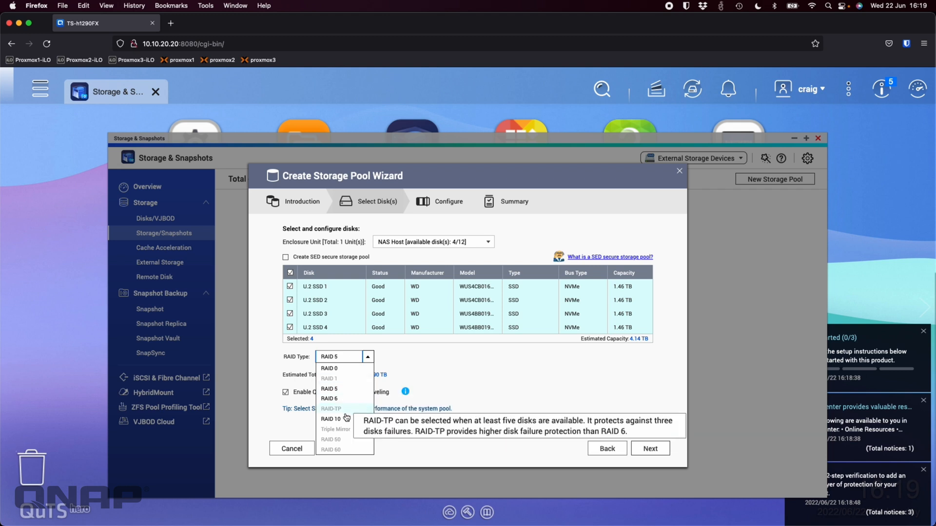
pyautogui.click(329, 420)
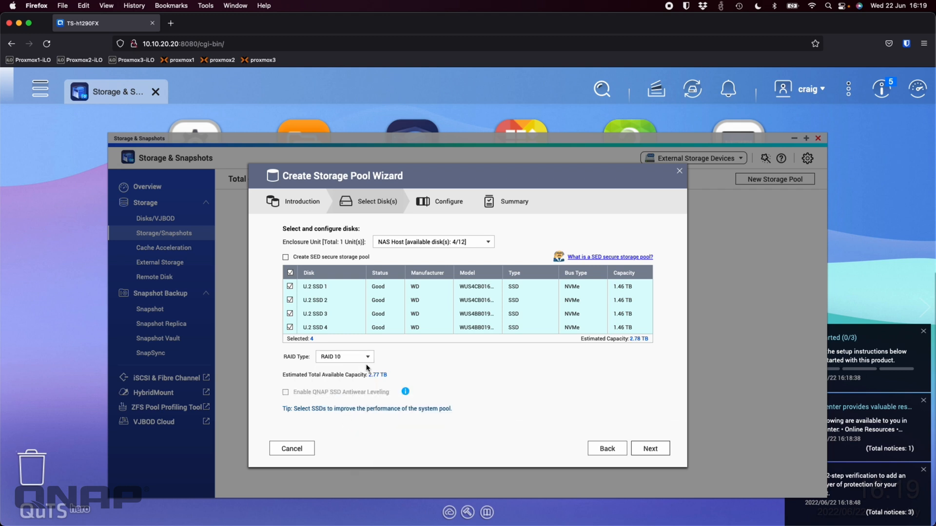
pyautogui.moveTo(533, 338)
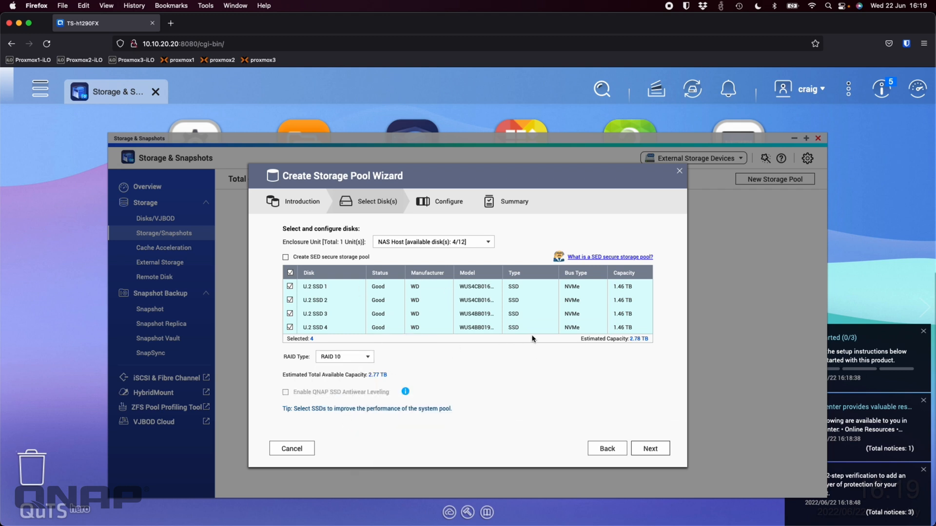
# Step: On the Configure step, set pool guaranteed snapshot space to 10% and disable the alert threshold
pyautogui.click(650, 448)
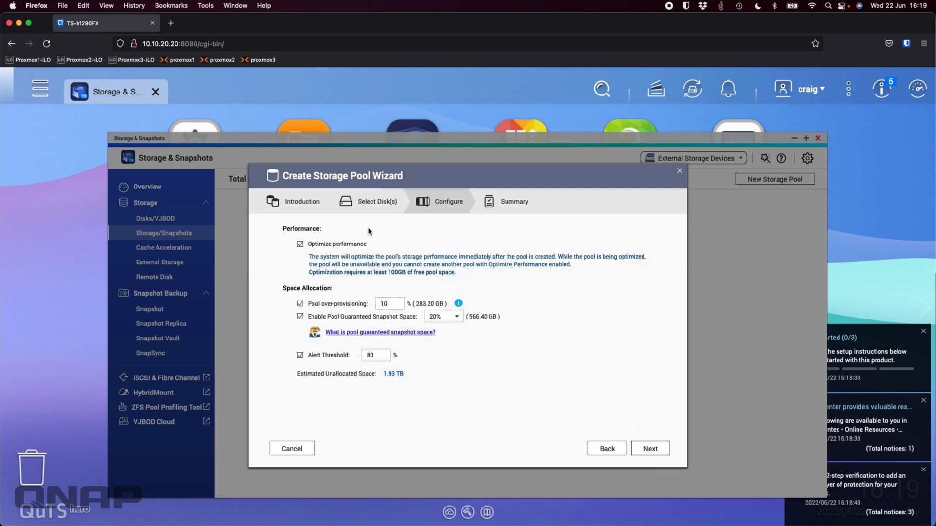
pyautogui.moveTo(375, 259)
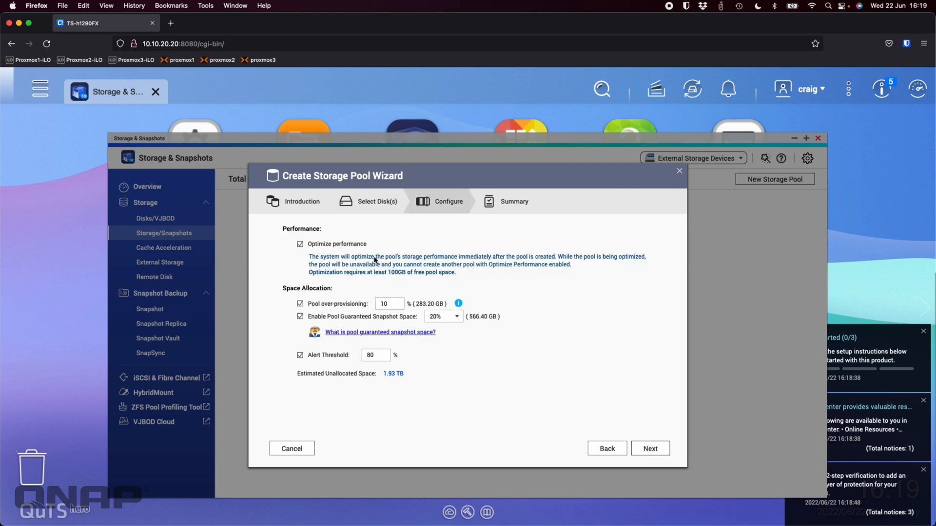
pyautogui.moveTo(308, 251)
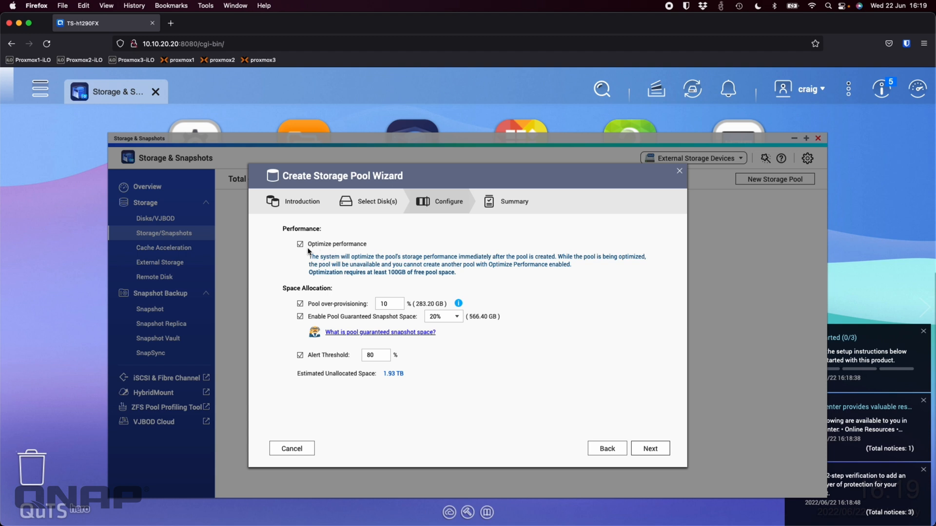
pyautogui.moveTo(379, 265)
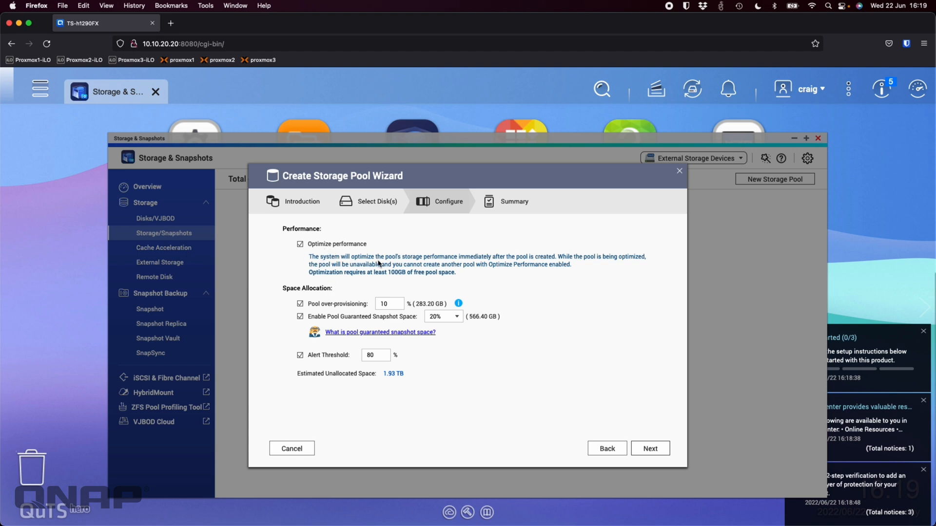
pyautogui.moveTo(486, 290)
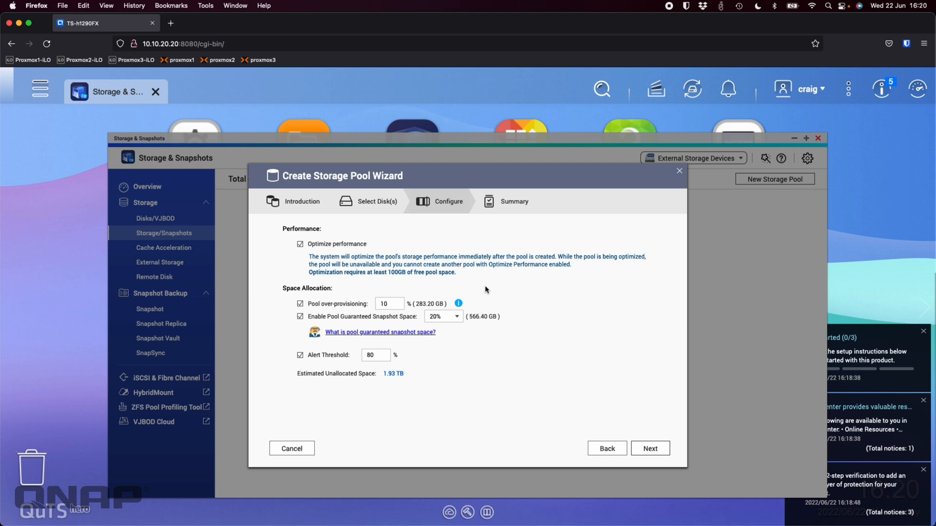
pyautogui.moveTo(385, 283)
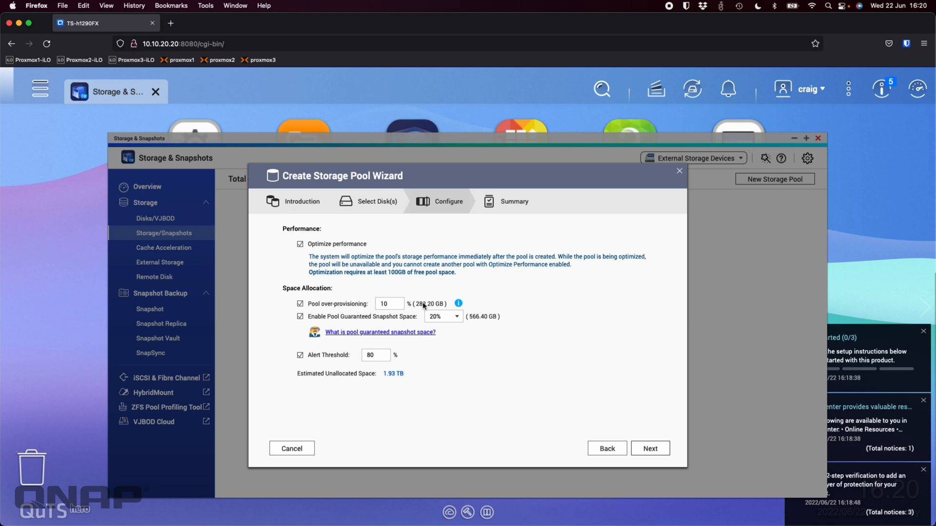
pyautogui.moveTo(446, 293)
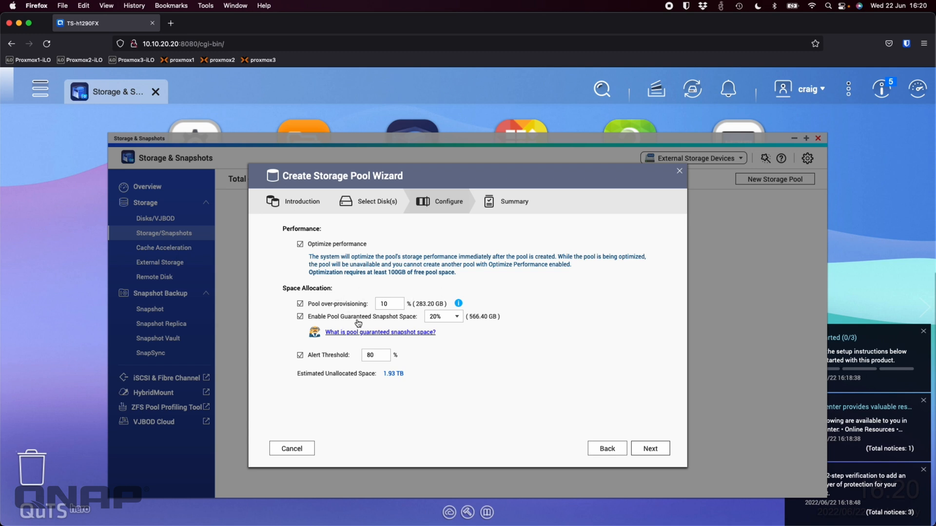
pyautogui.moveTo(388, 320)
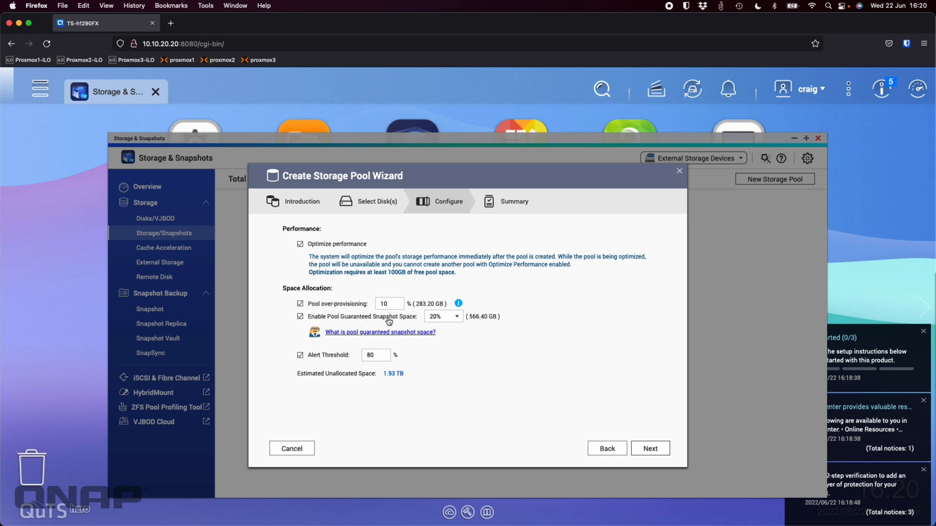
pyautogui.click(456, 316)
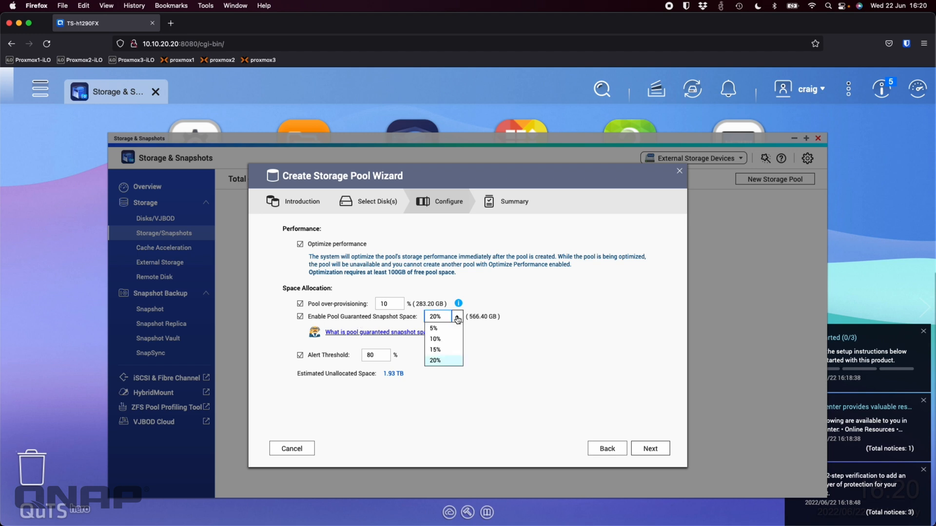
pyautogui.click(435, 339)
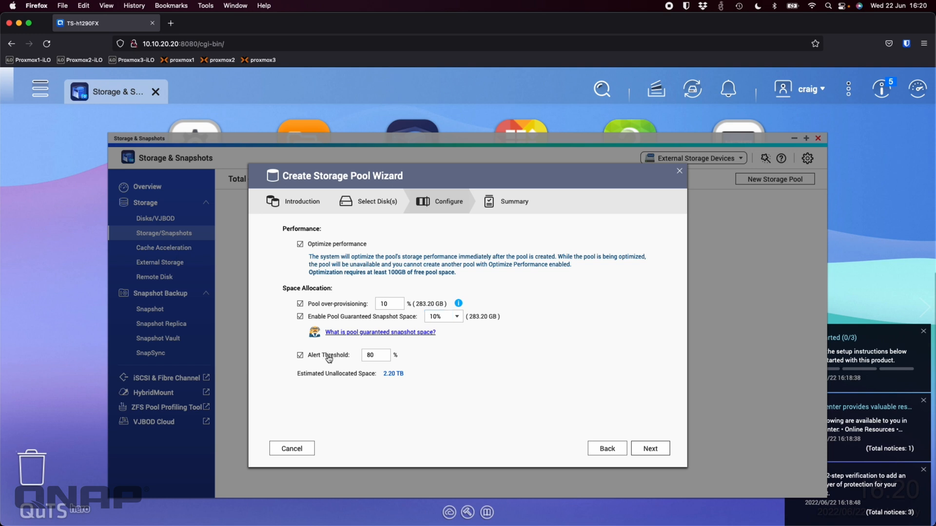
pyautogui.click(300, 355)
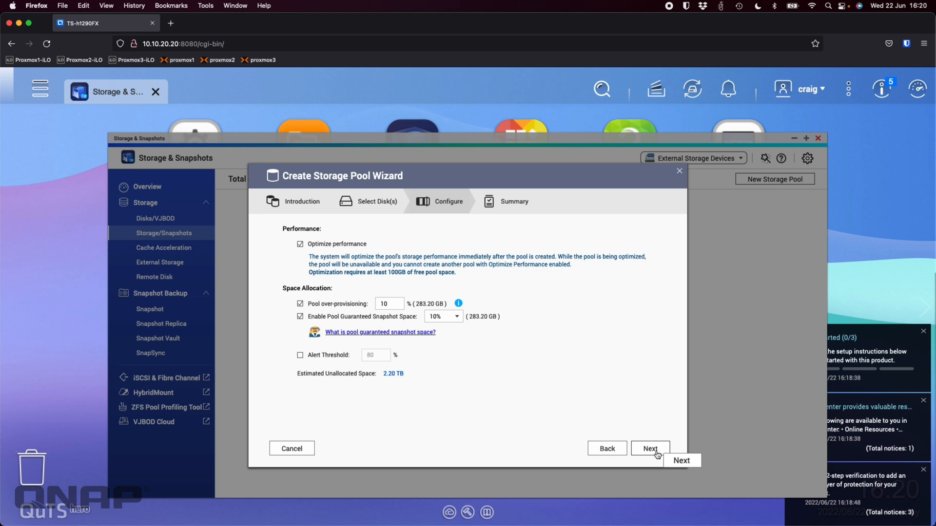
# Step: Confirm the Summary and create the RAID 10 pool, accepting the disk erasure and optimization warnings
pyautogui.click(650, 448)
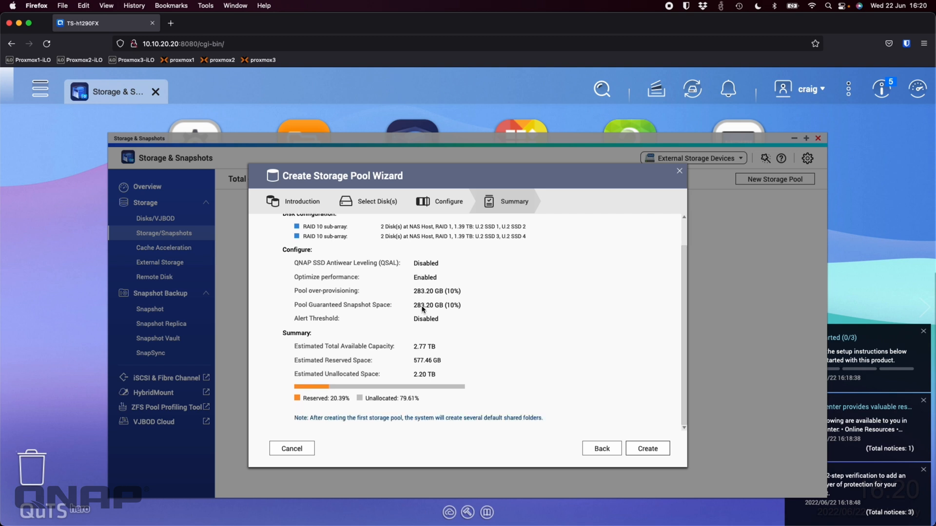
pyautogui.moveTo(428, 369)
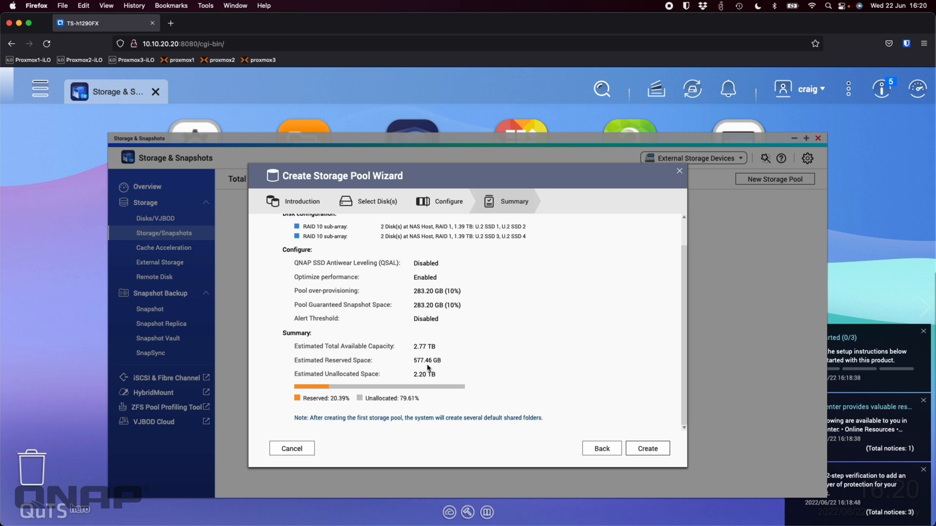
pyautogui.click(648, 449)
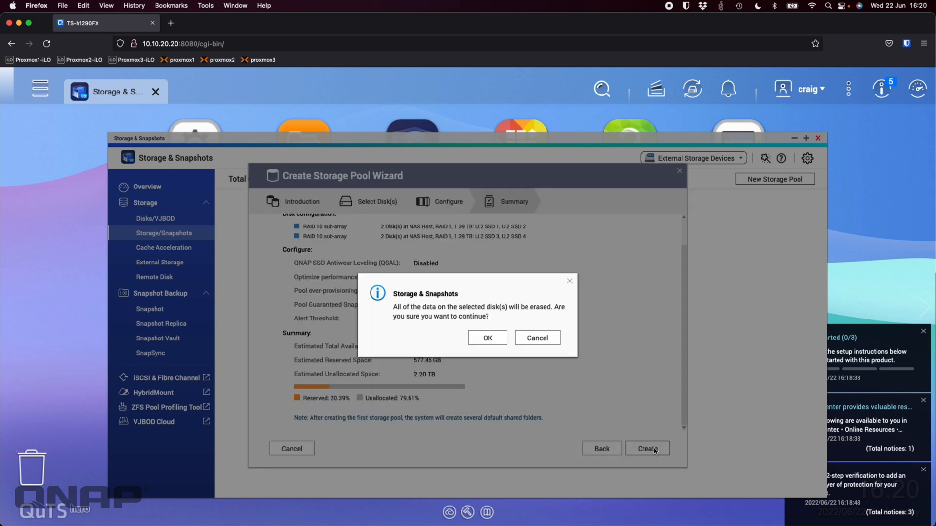
pyautogui.click(487, 338)
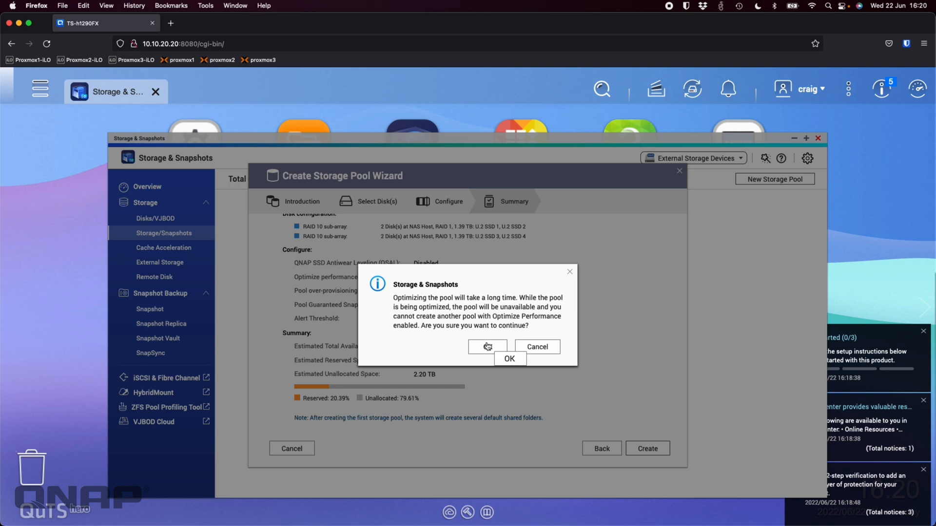
pyautogui.click(510, 359)
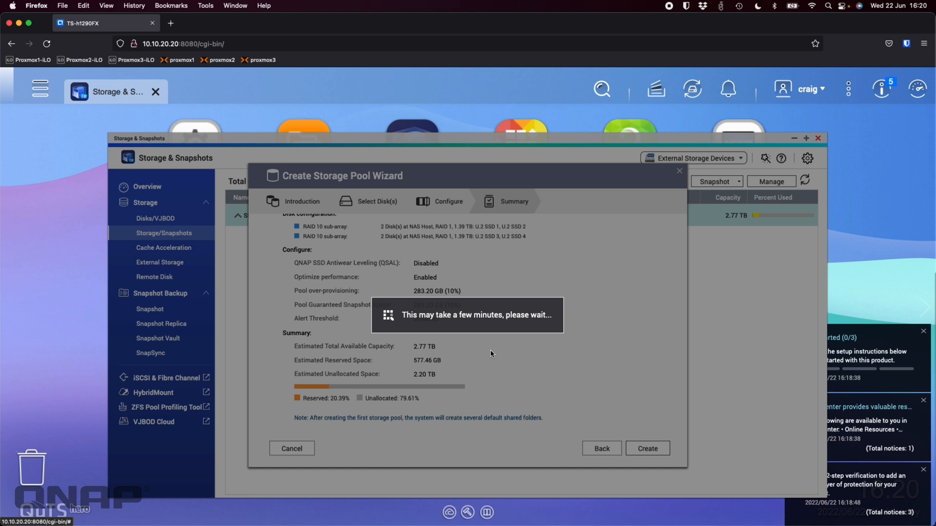
pyautogui.click(647, 449)
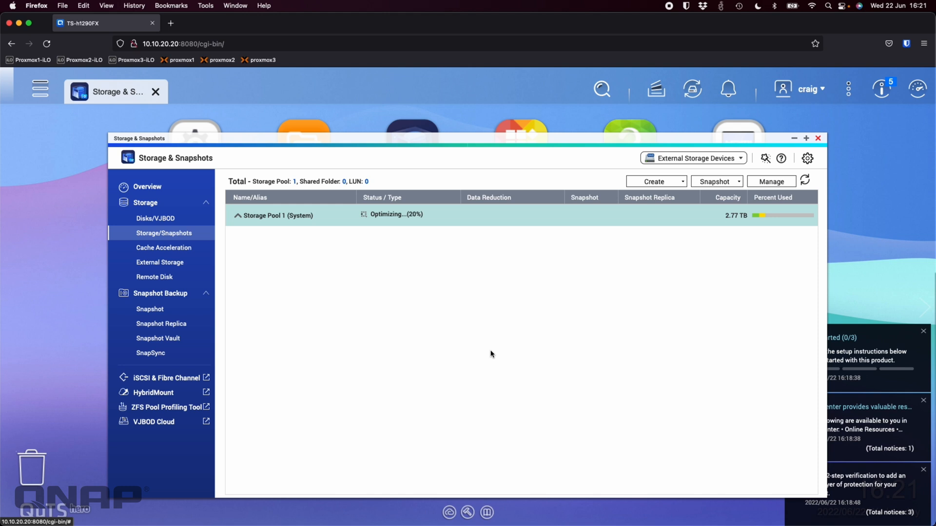
pyautogui.moveTo(404, 224)
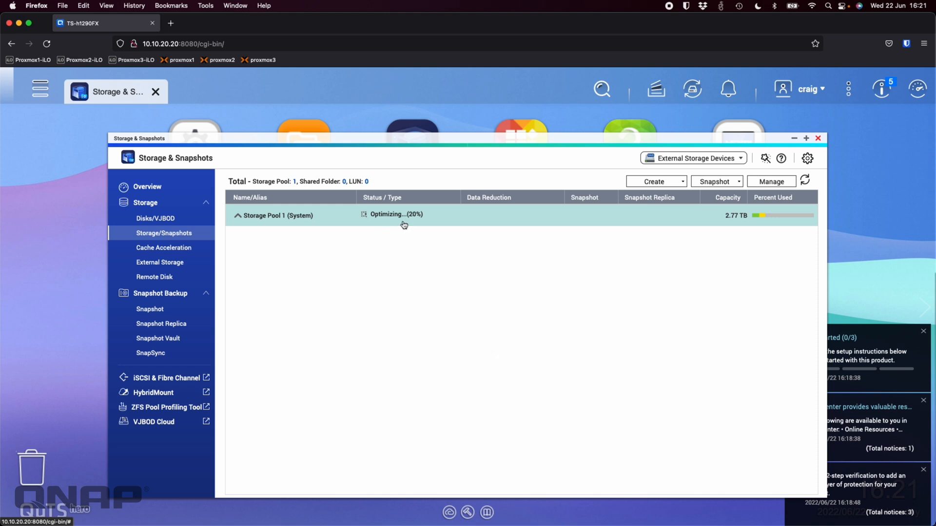
pyautogui.moveTo(300, 208)
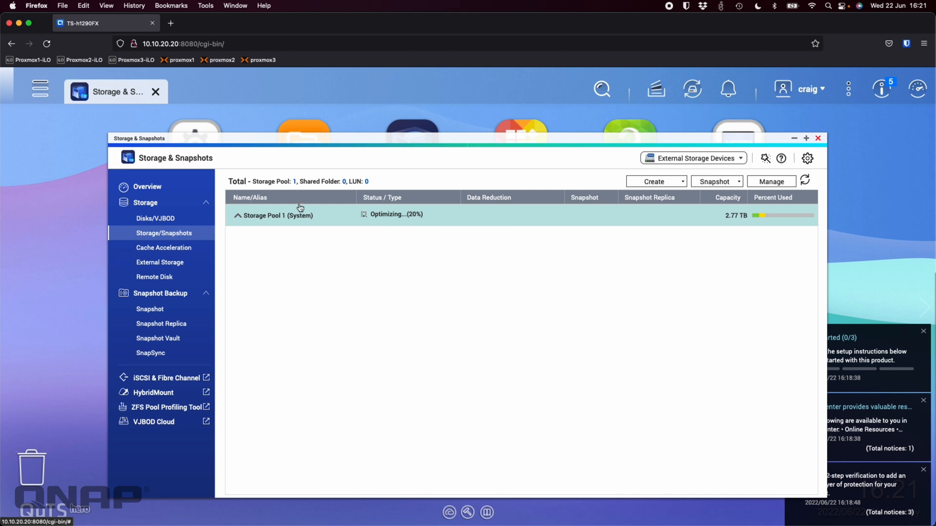
pyautogui.moveTo(273, 262)
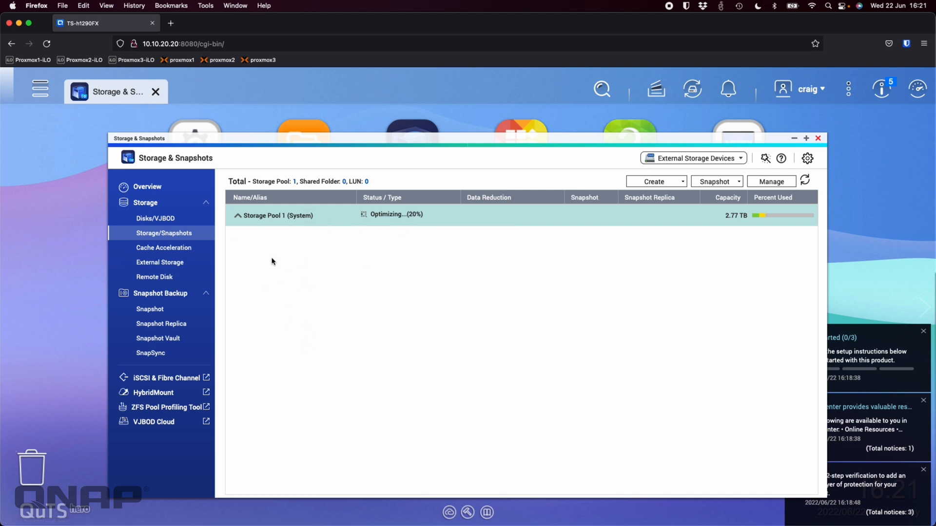
pyautogui.moveTo(286, 272)
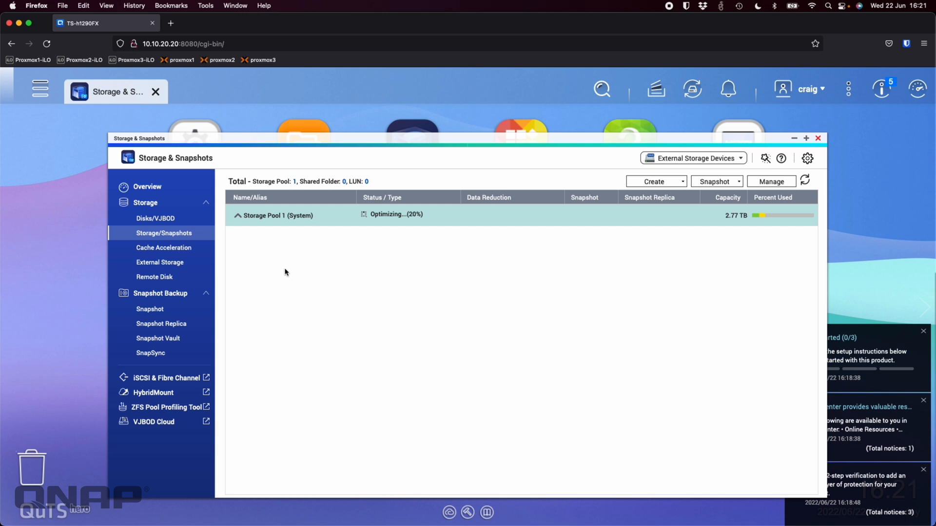
pyautogui.moveTo(296, 334)
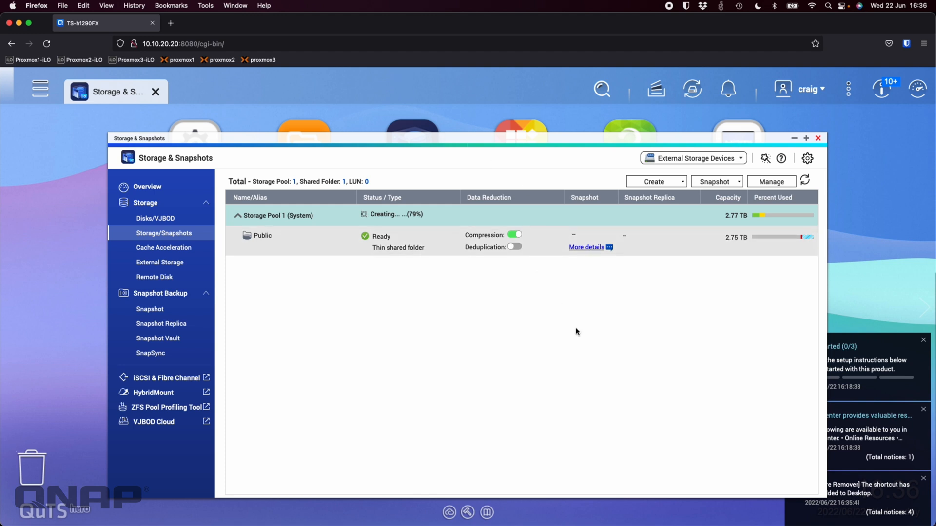
pyautogui.moveTo(440, 289)
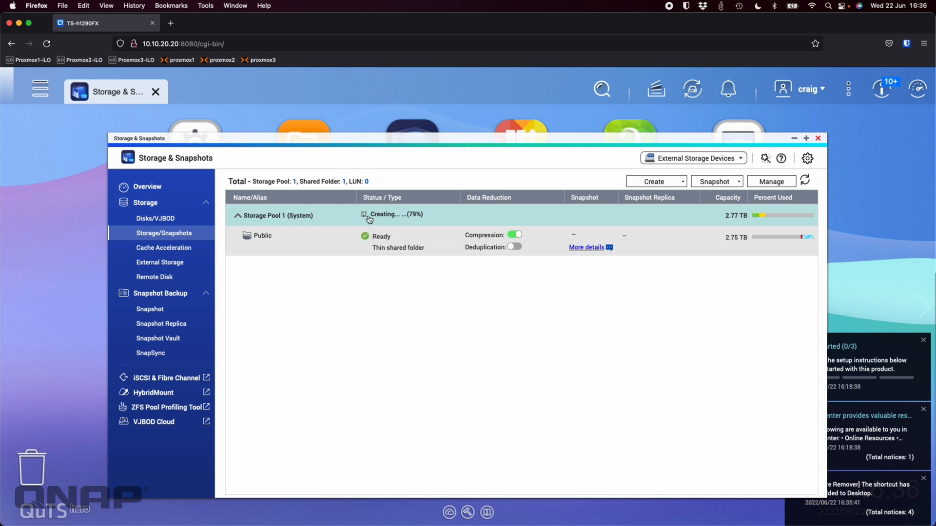
pyautogui.moveTo(925, 435)
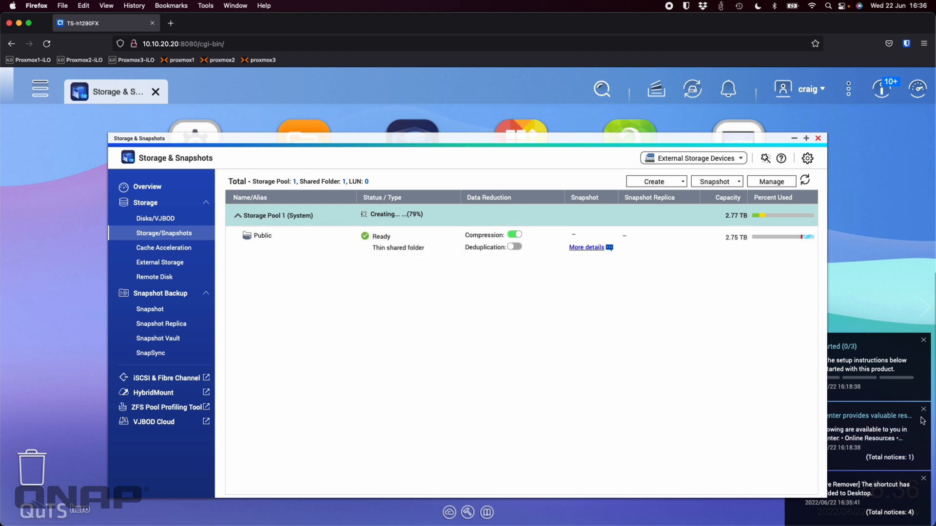
pyautogui.moveTo(636, 402)
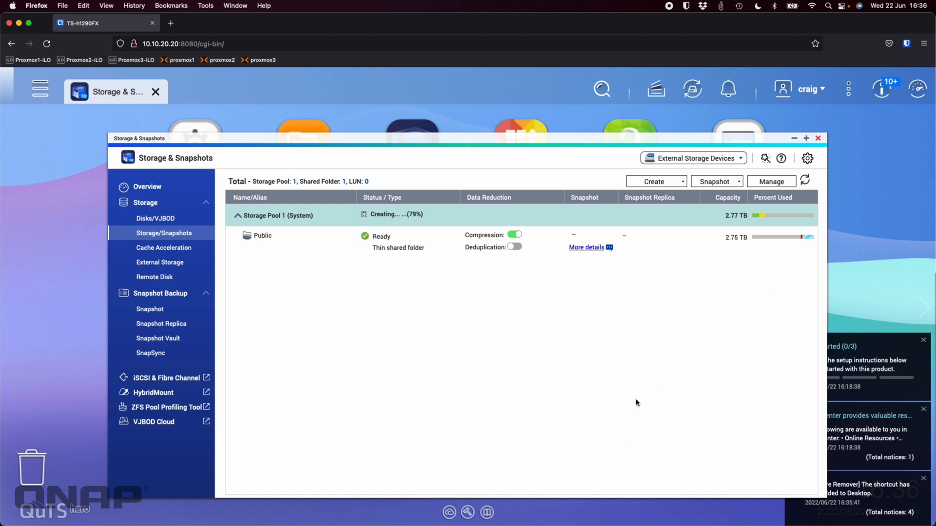
pyautogui.moveTo(684, 337)
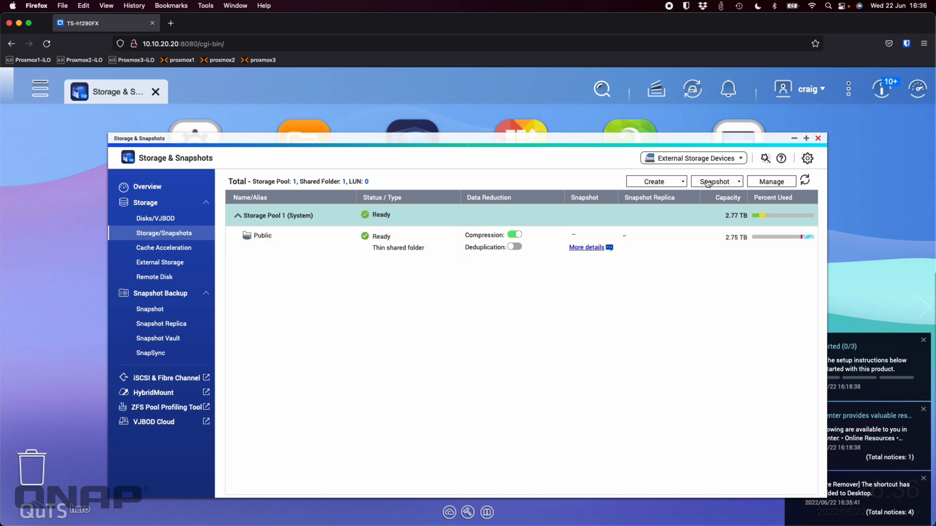
pyautogui.moveTo(421, 295)
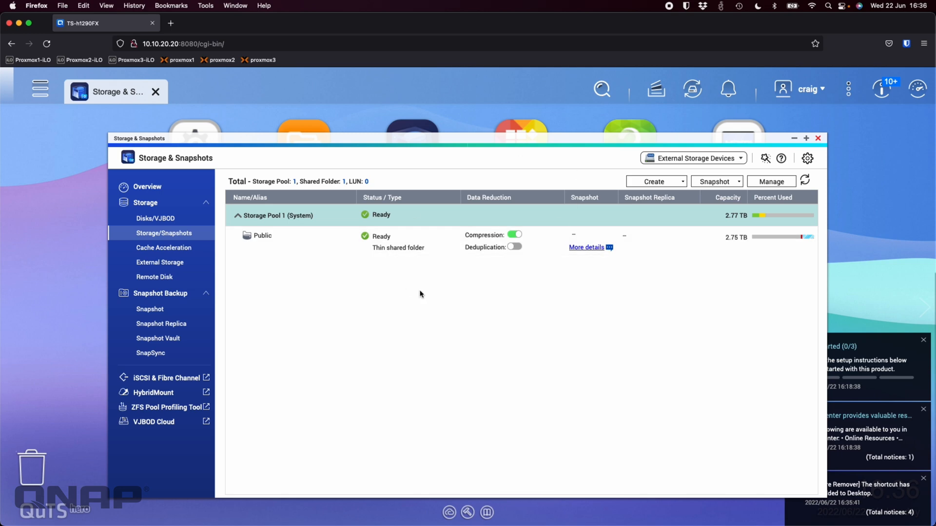
pyautogui.moveTo(248, 297)
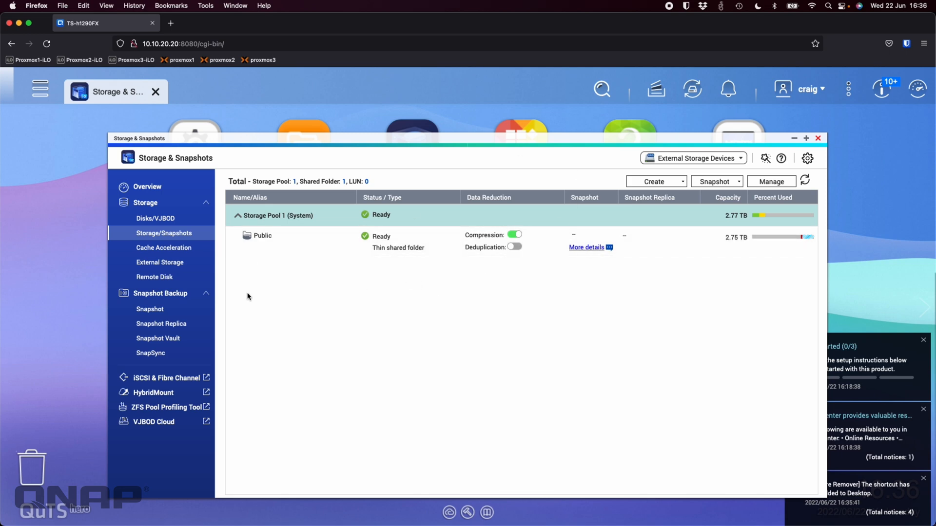
# Step: Review the U.2 SSDs under Disks/VJBOD, then close Storage & Snapshots
pyautogui.click(154, 219)
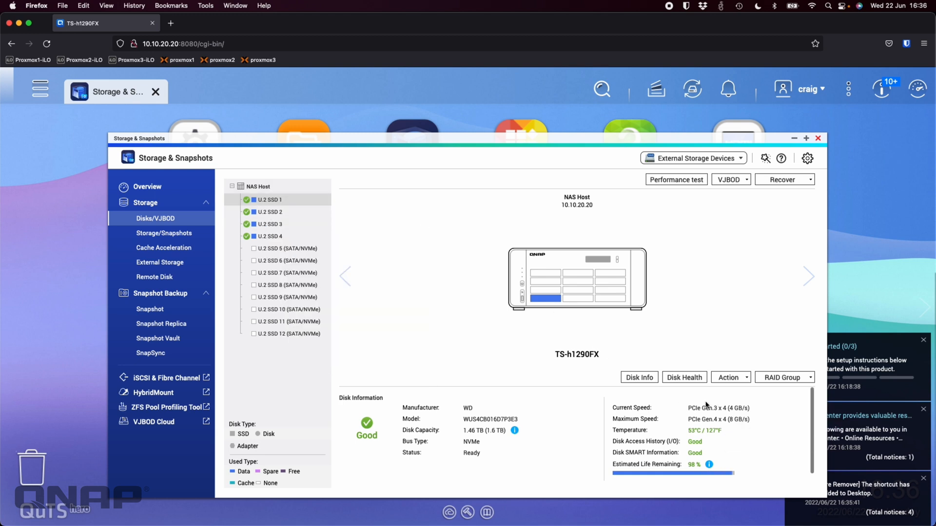
pyautogui.moveTo(756, 412)
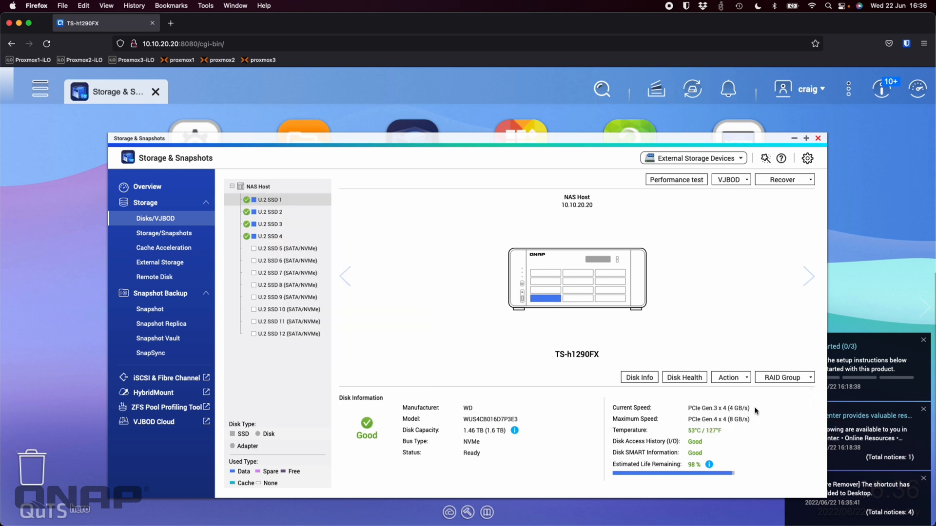
pyautogui.moveTo(735, 419)
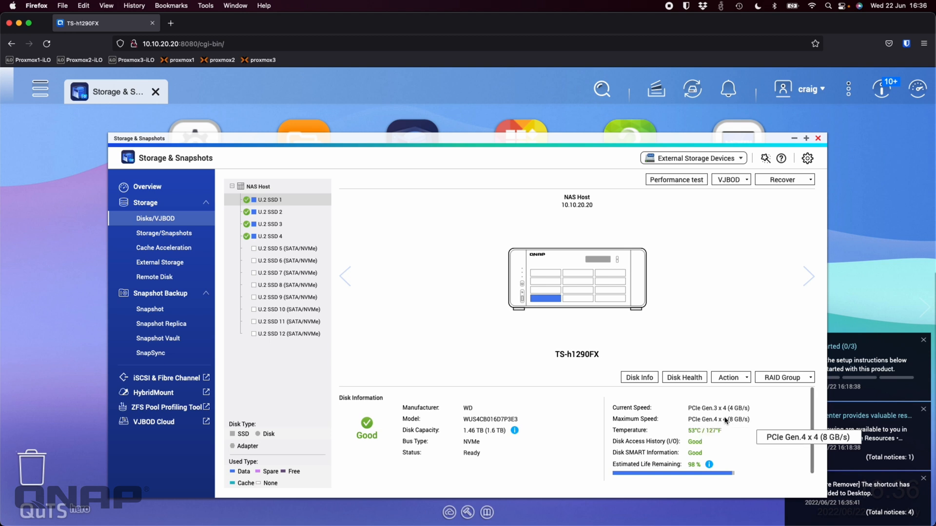
pyautogui.moveTo(437, 346)
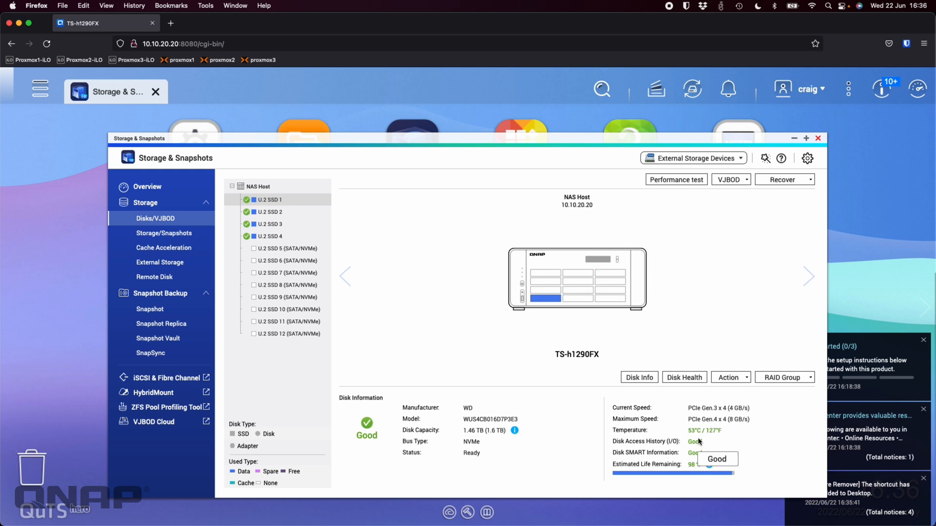
pyautogui.moveTo(673, 326)
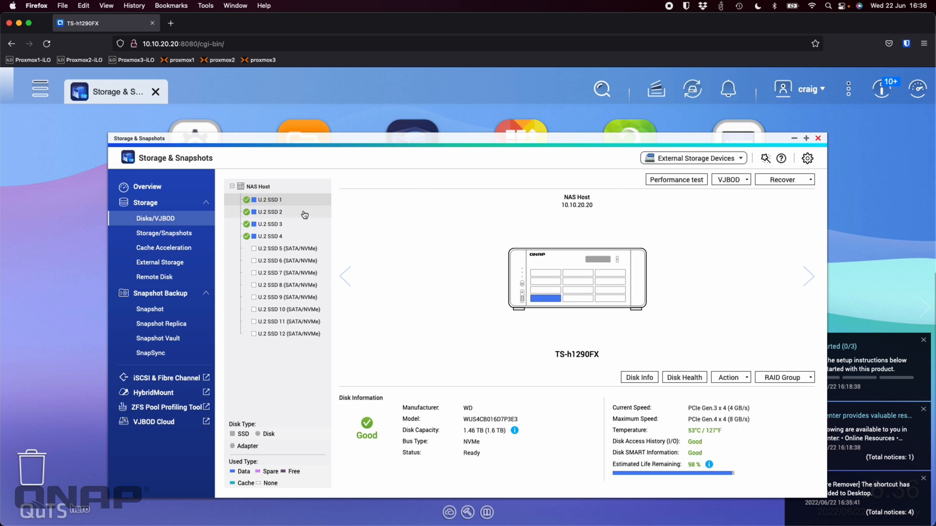
pyautogui.moveTo(282, 240)
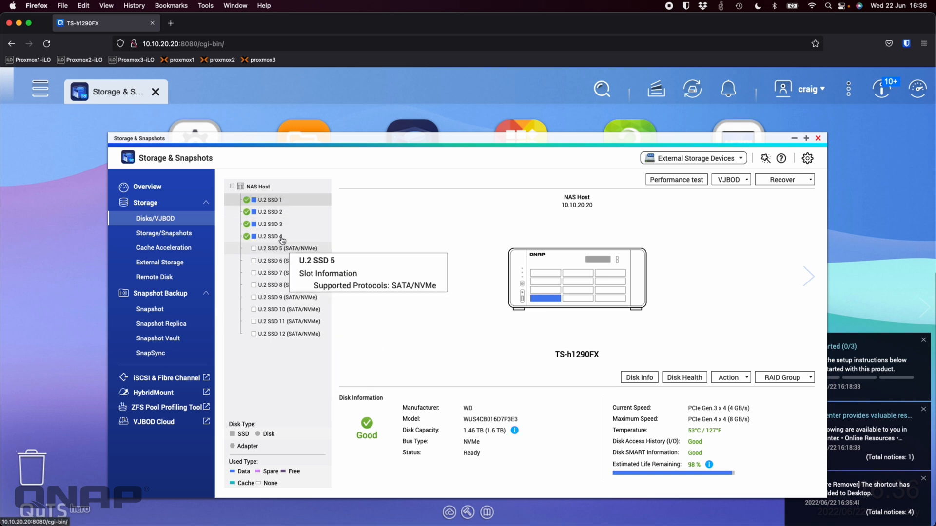
pyautogui.moveTo(283, 201)
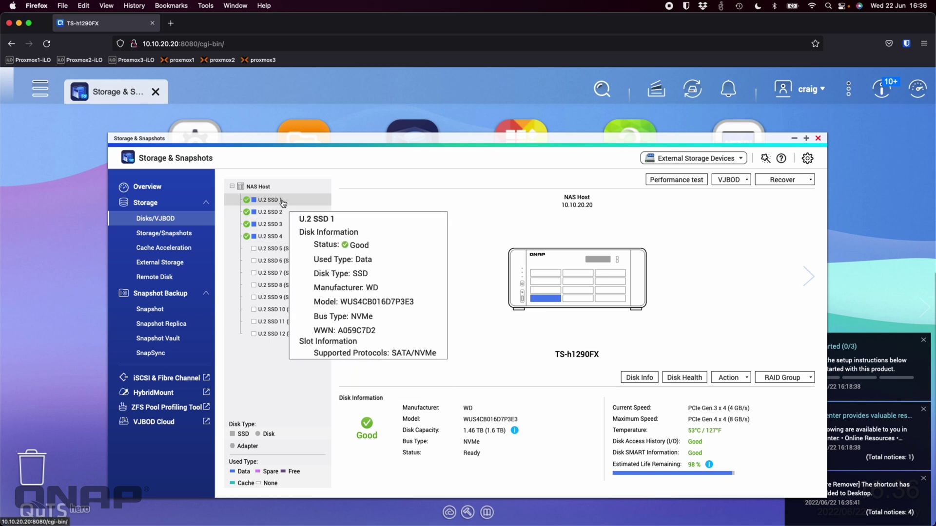
pyautogui.moveTo(306, 251)
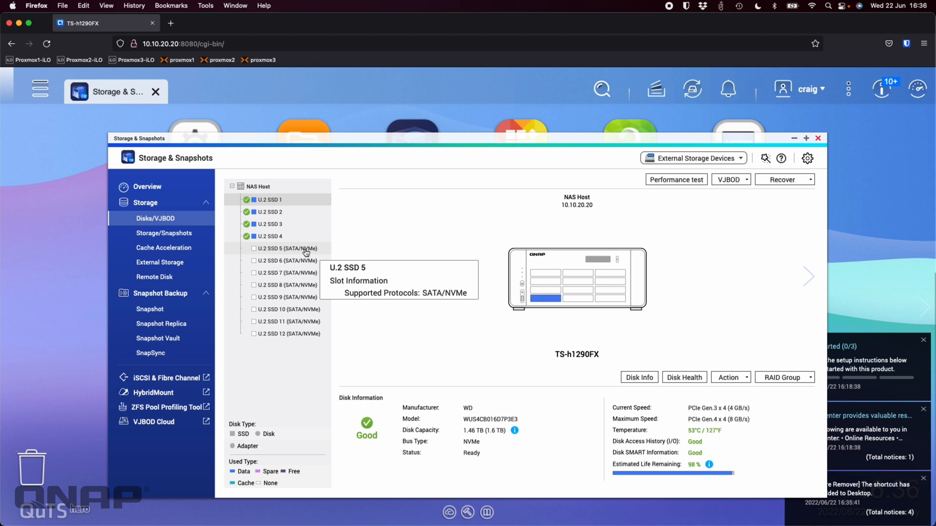
pyautogui.moveTo(303, 274)
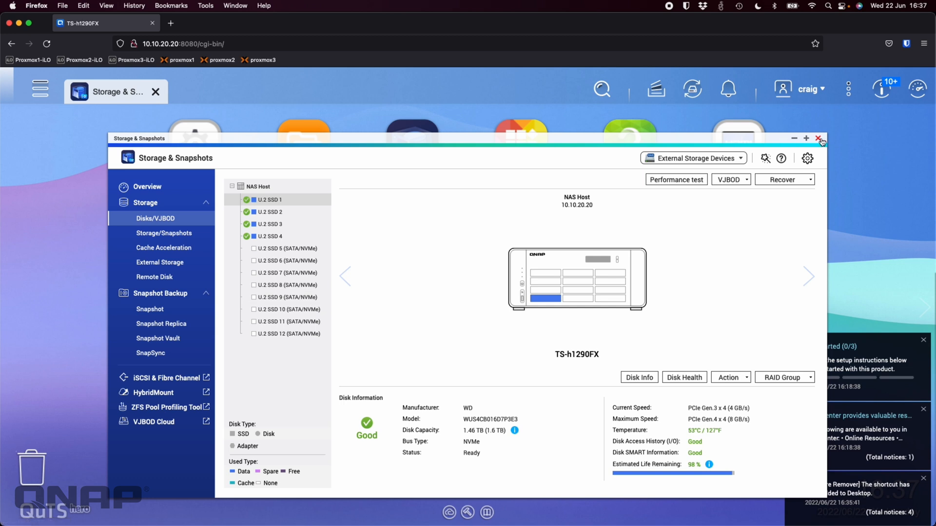
pyautogui.click(819, 138)
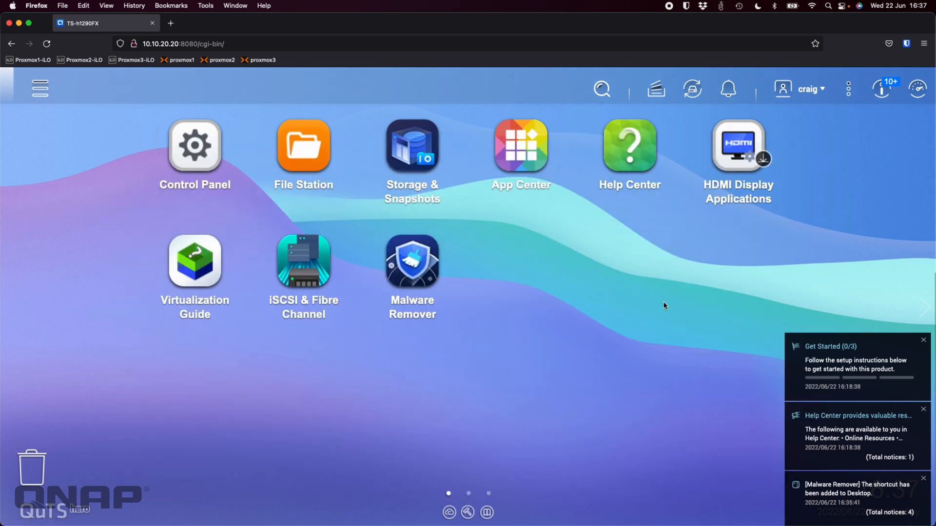
pyautogui.moveTo(916, 162)
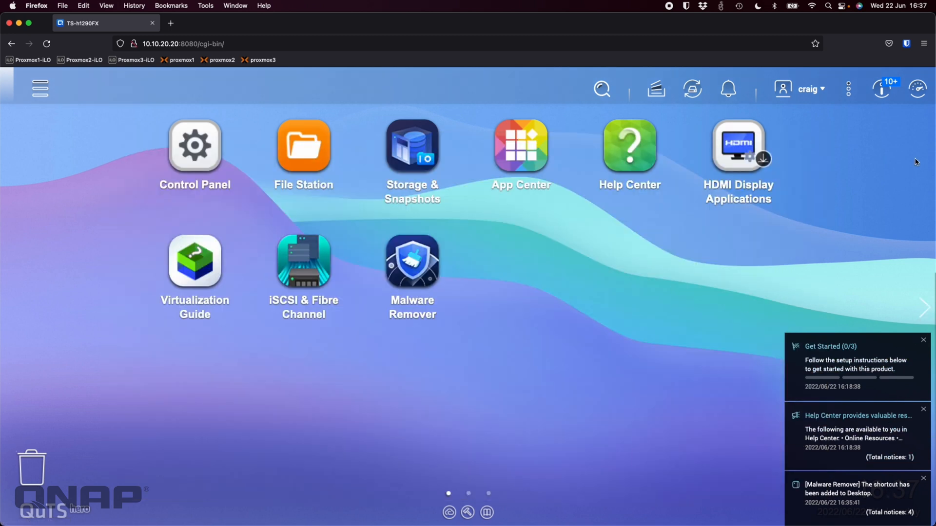
# Step: Remove the Get Started, Help Center and Malware Remover shortcut notices from the Notice Board
pyautogui.click(881, 88)
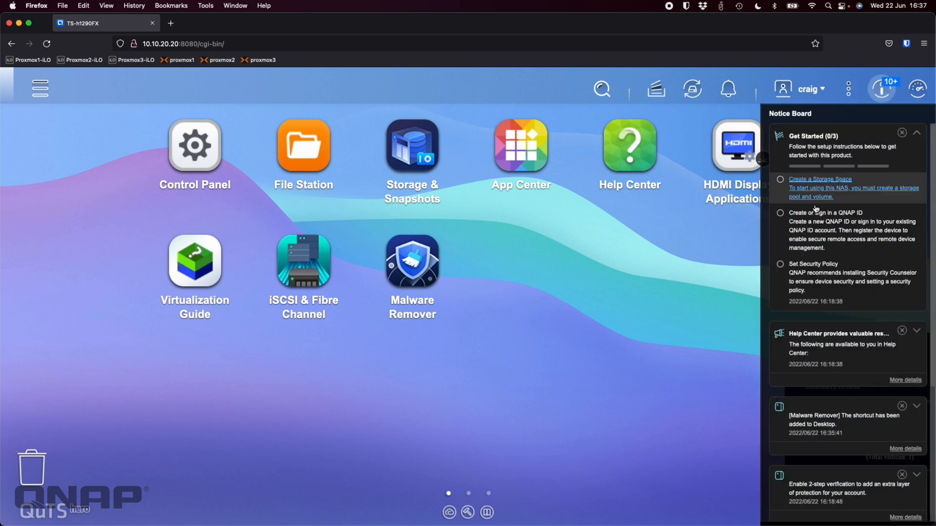
pyautogui.moveTo(821, 203)
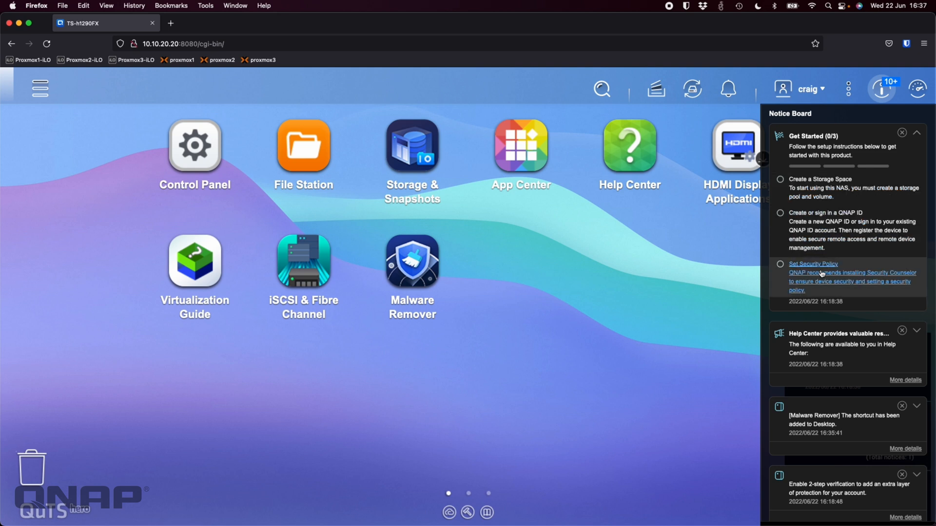
pyautogui.click(902, 133)
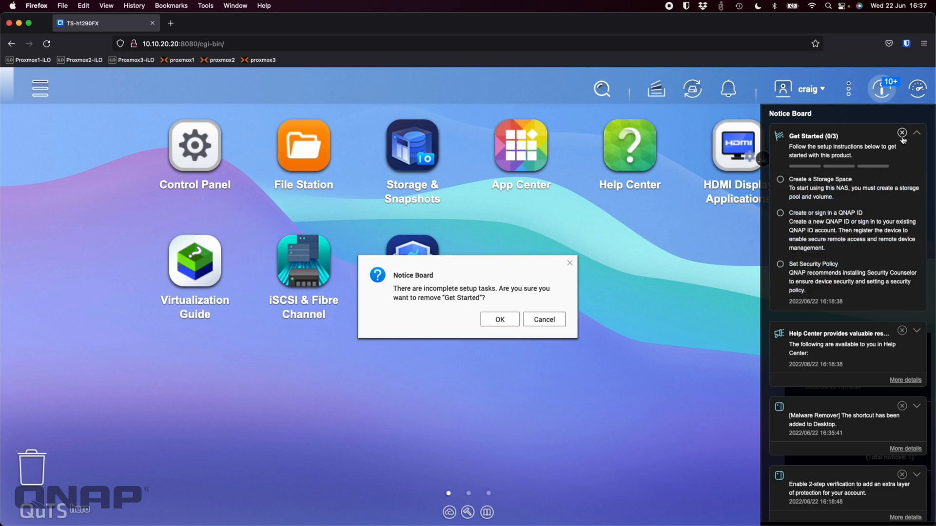
pyautogui.click(499, 319)
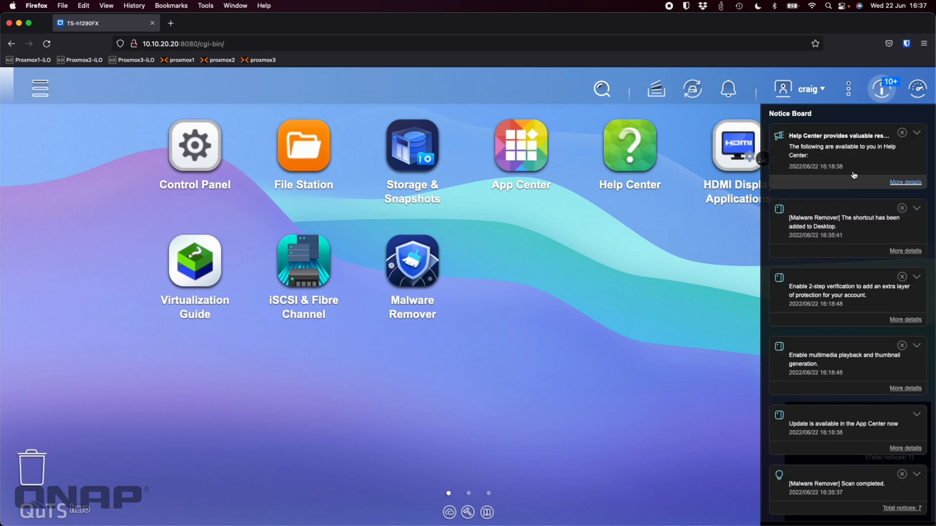
pyautogui.click(902, 133)
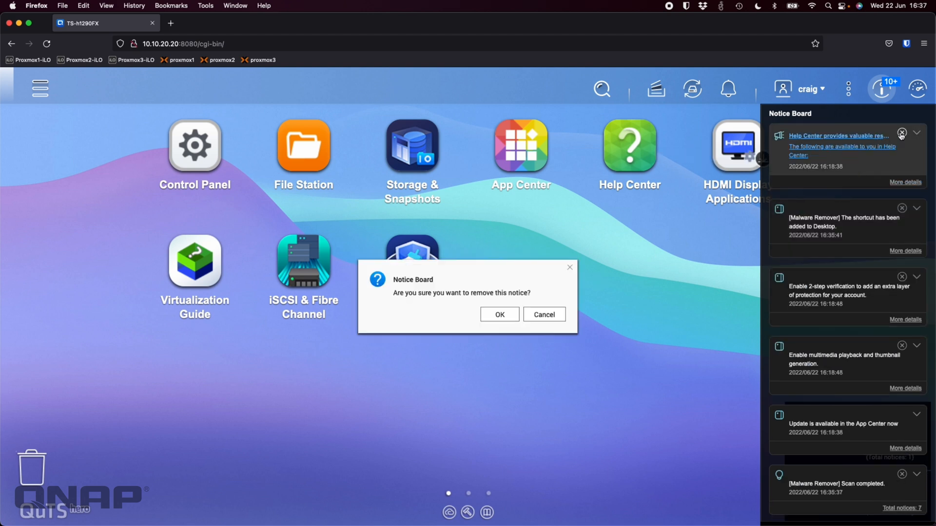
pyautogui.click(499, 314)
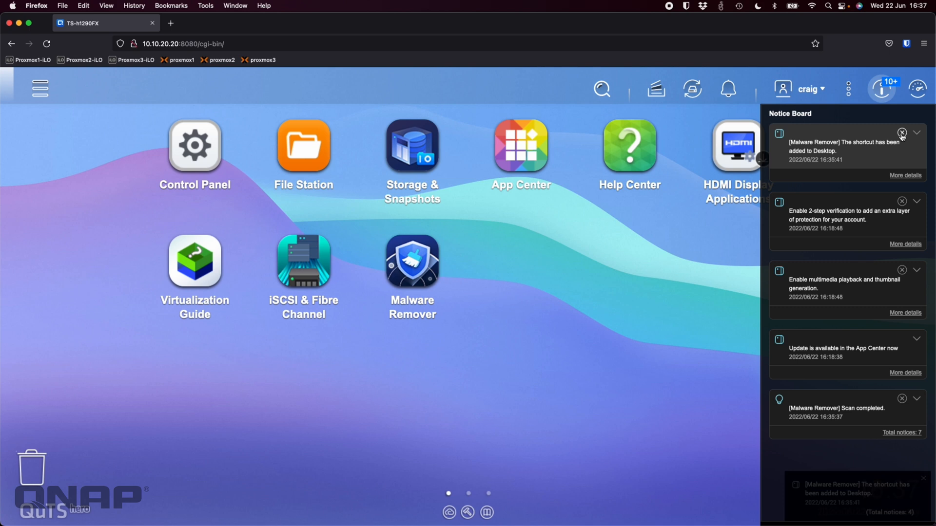
pyautogui.click(902, 132)
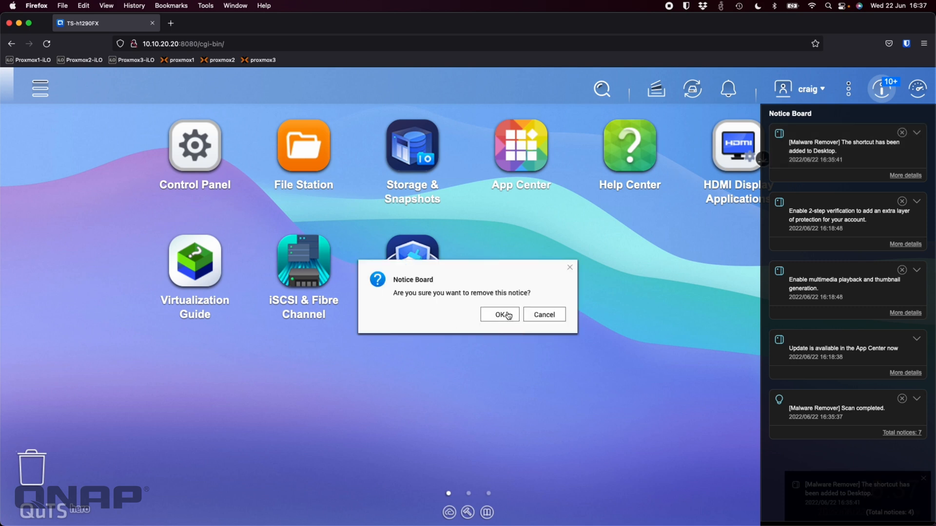
pyautogui.click(499, 314)
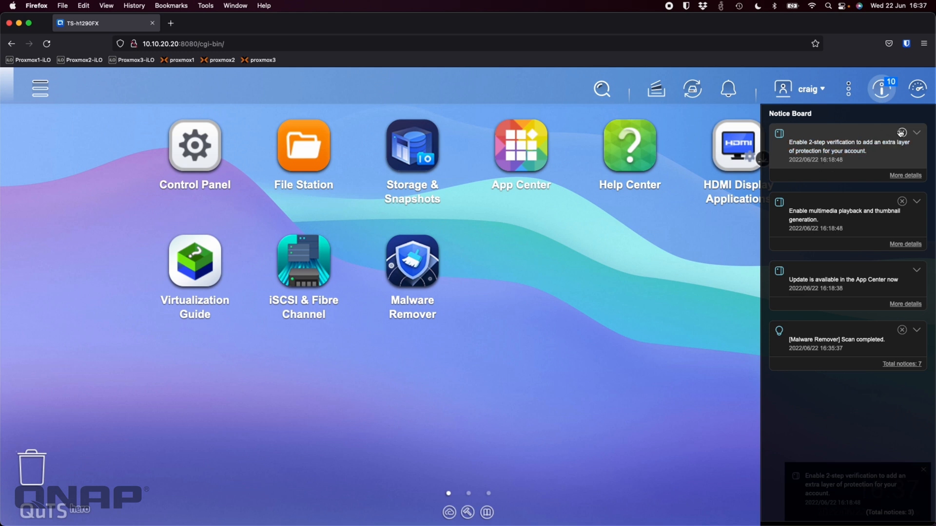
# Step: Remove the two-step verification, multimedia playback and Malware Remover scan notices
pyautogui.click(902, 131)
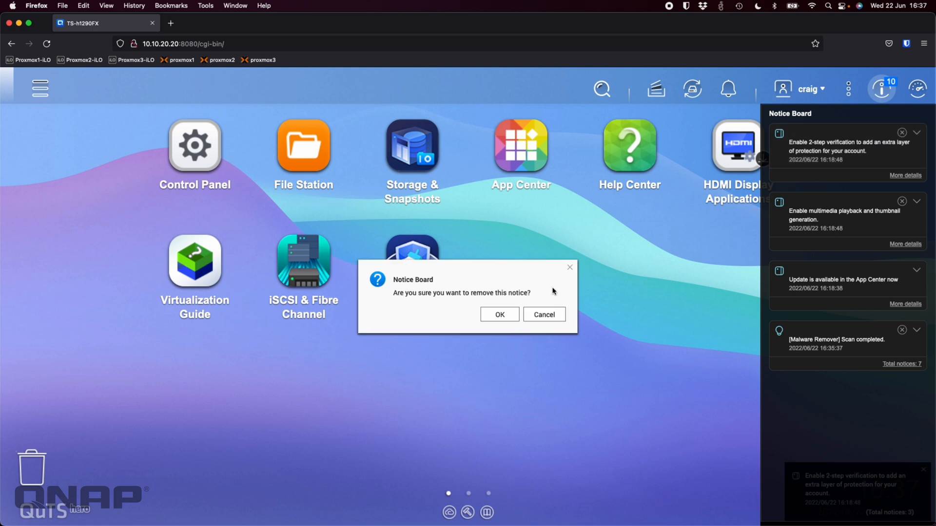
pyautogui.click(500, 314)
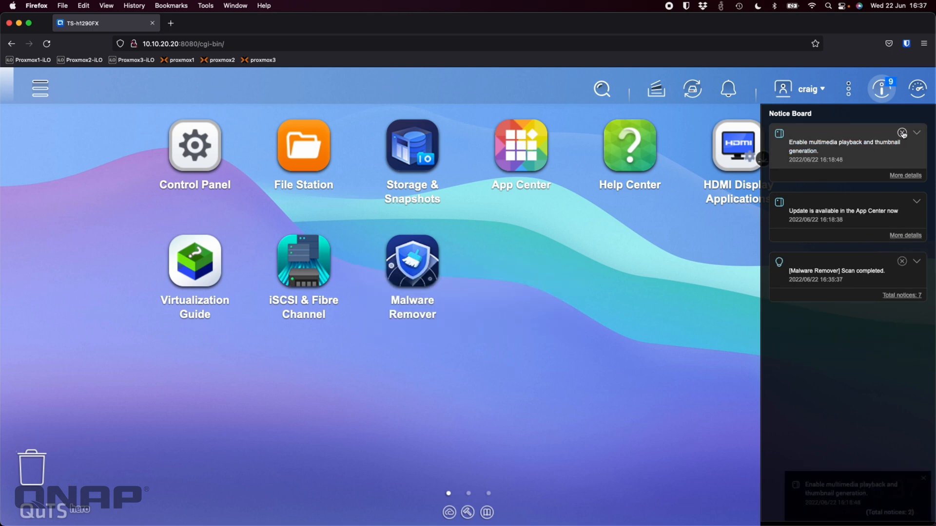
pyautogui.click(902, 133)
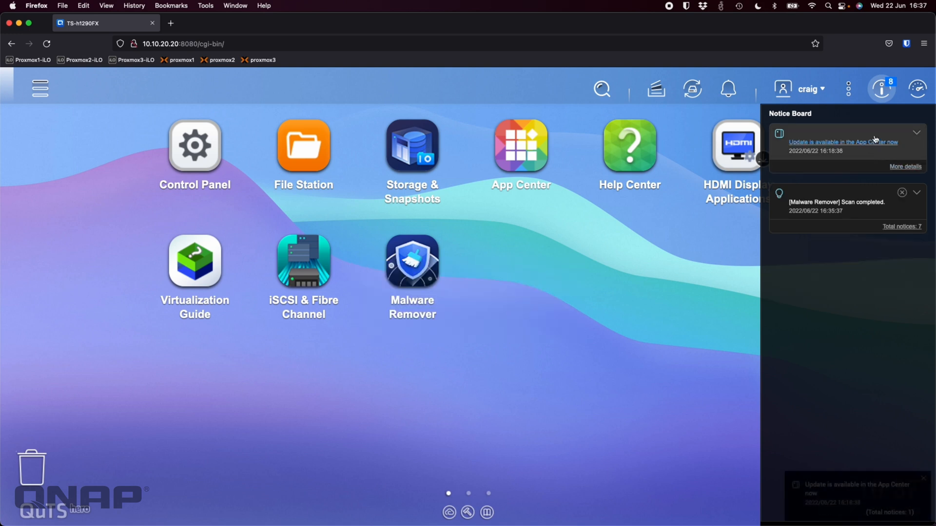
pyautogui.moveTo(910, 143)
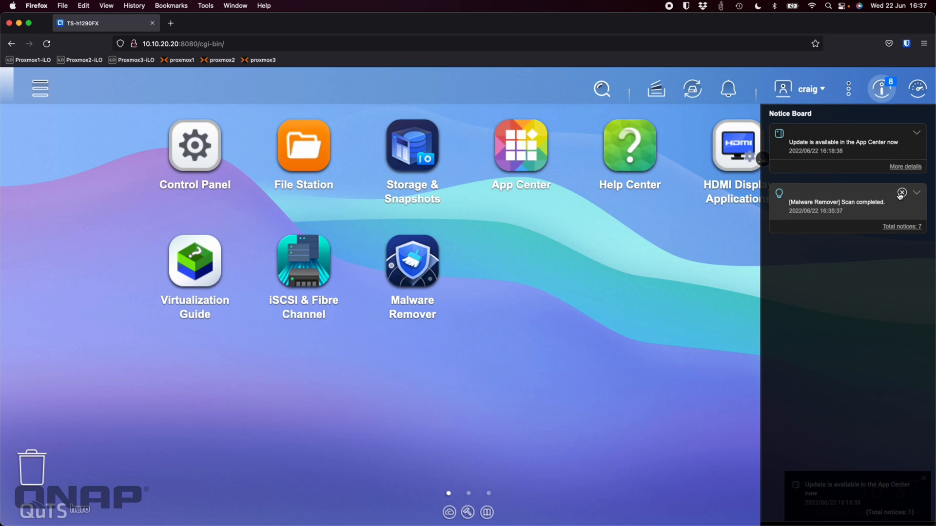
pyautogui.click(902, 192)
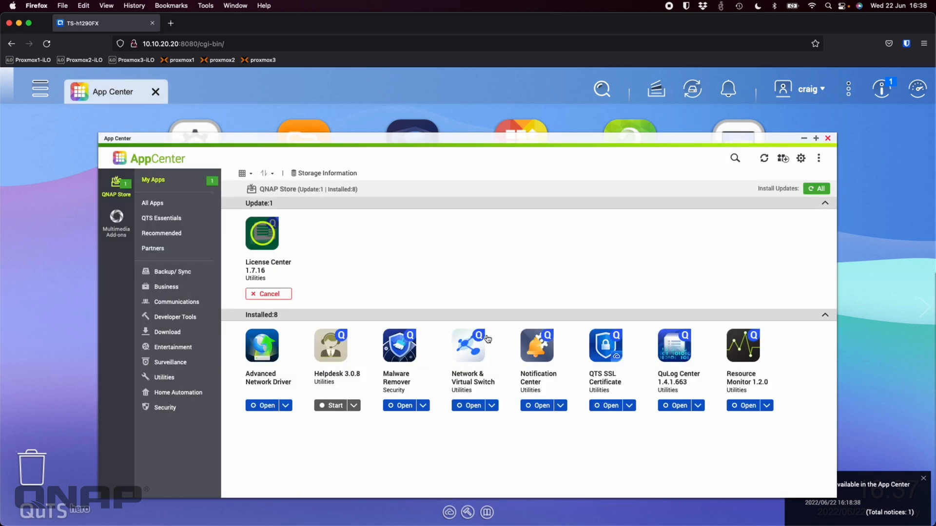
# Step: Start the License Center update in App Center and bring up Control Panel
pyautogui.click(816, 189)
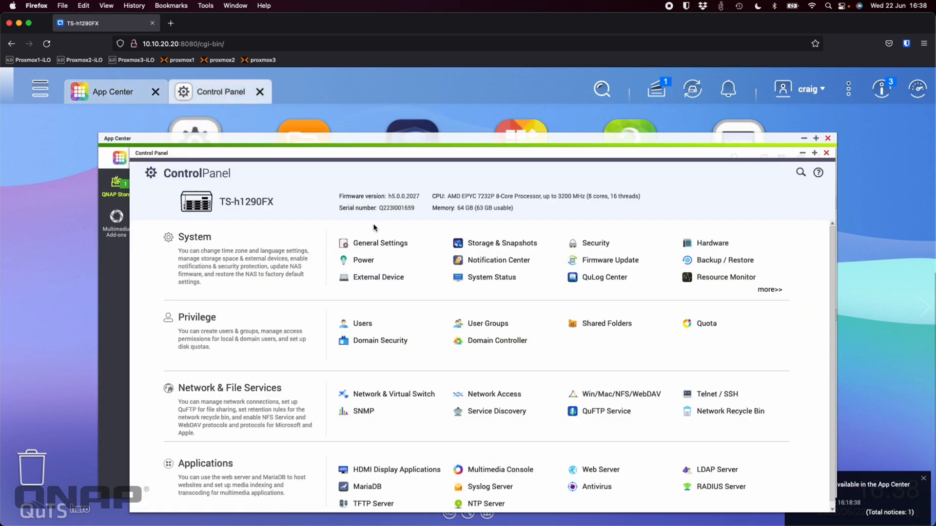
pyautogui.moveTo(584, 197)
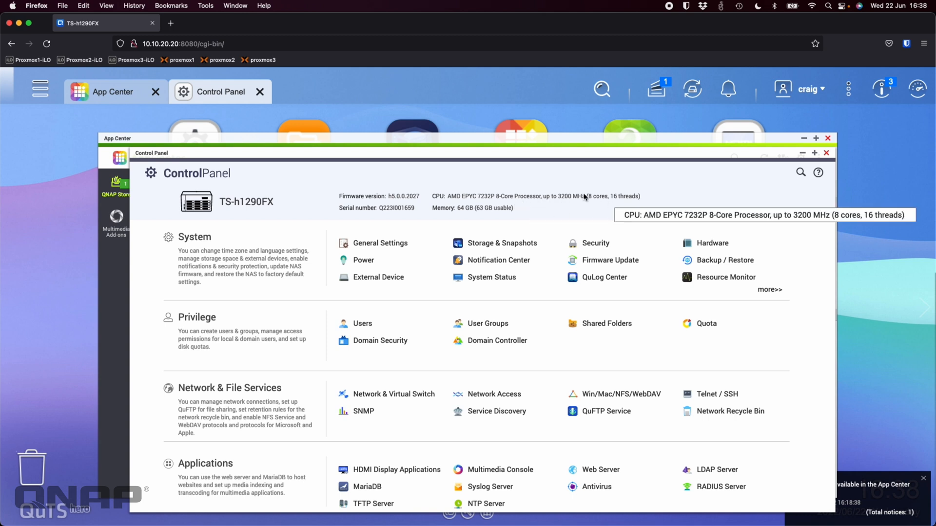
pyautogui.moveTo(442, 210)
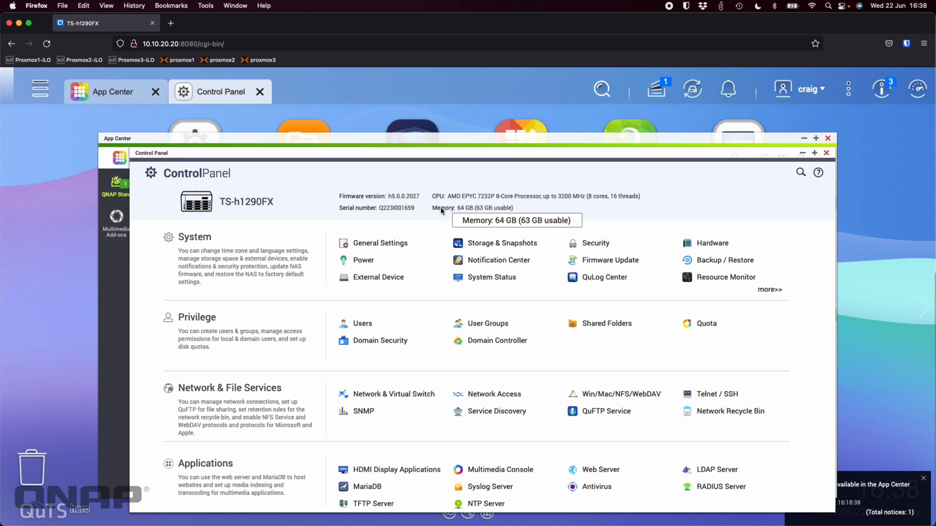
pyautogui.moveTo(484, 213)
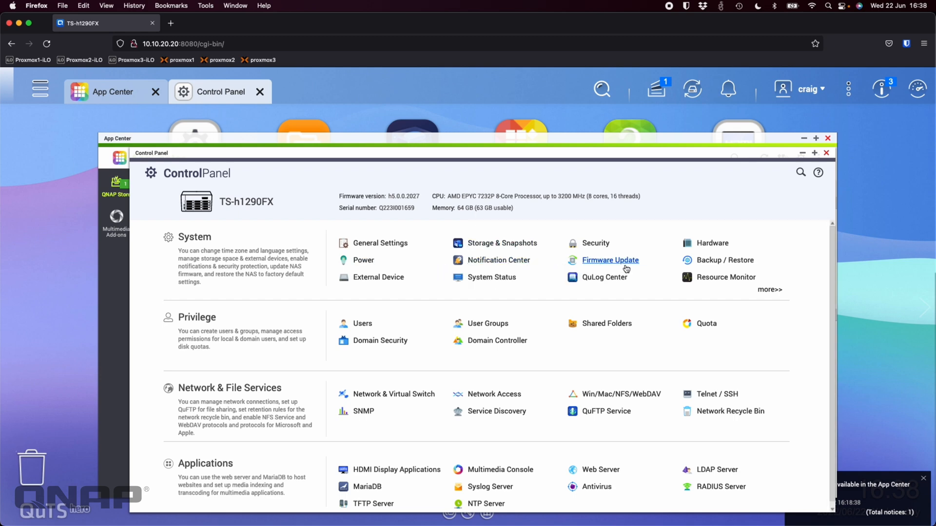
pyautogui.moveTo(488, 281)
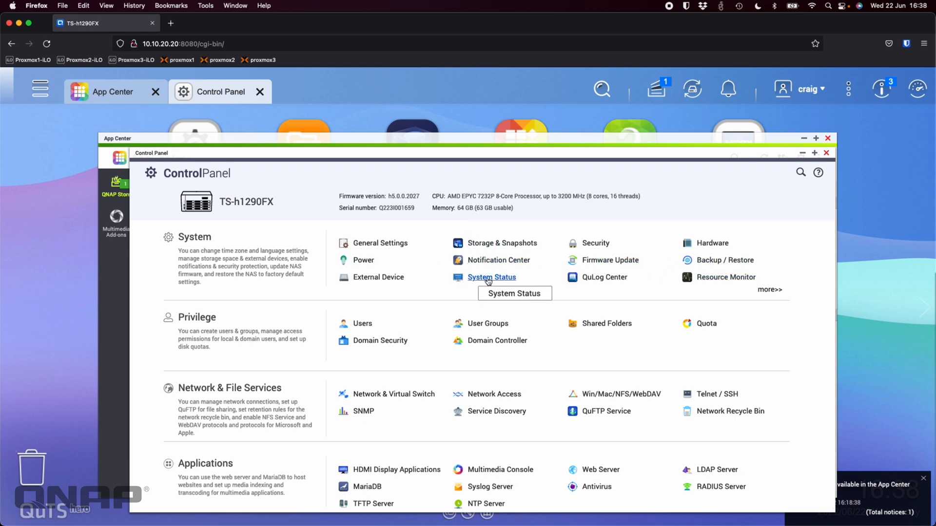
# Step: Open System Status from Control Panel's System section
pyautogui.click(492, 277)
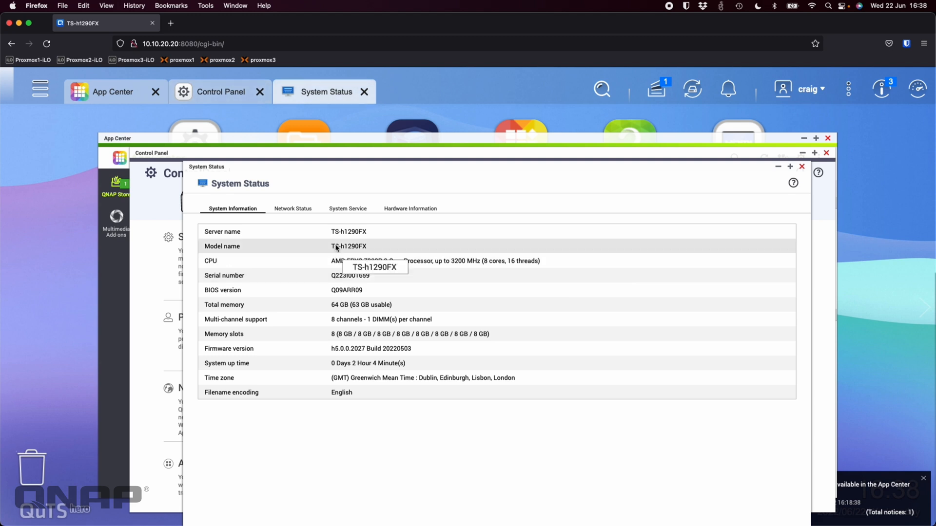
pyautogui.moveTo(395, 337)
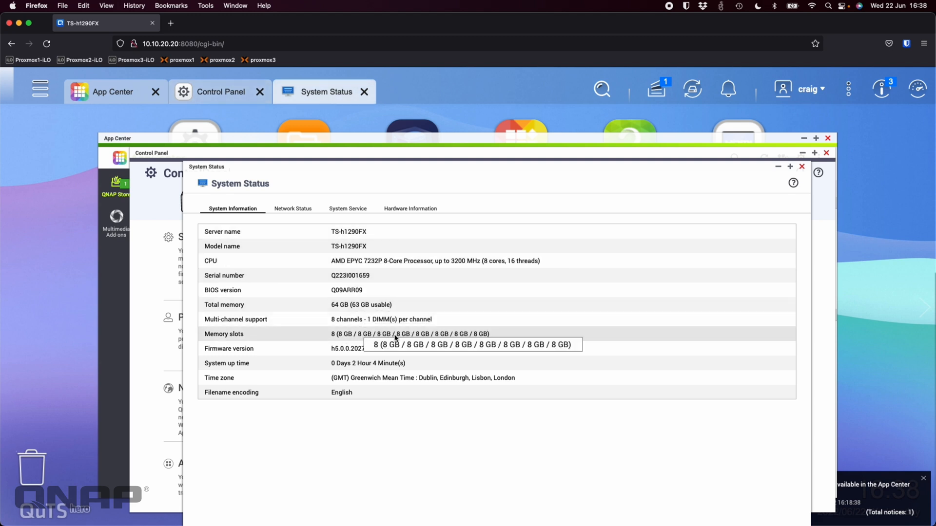
pyautogui.moveTo(343, 335)
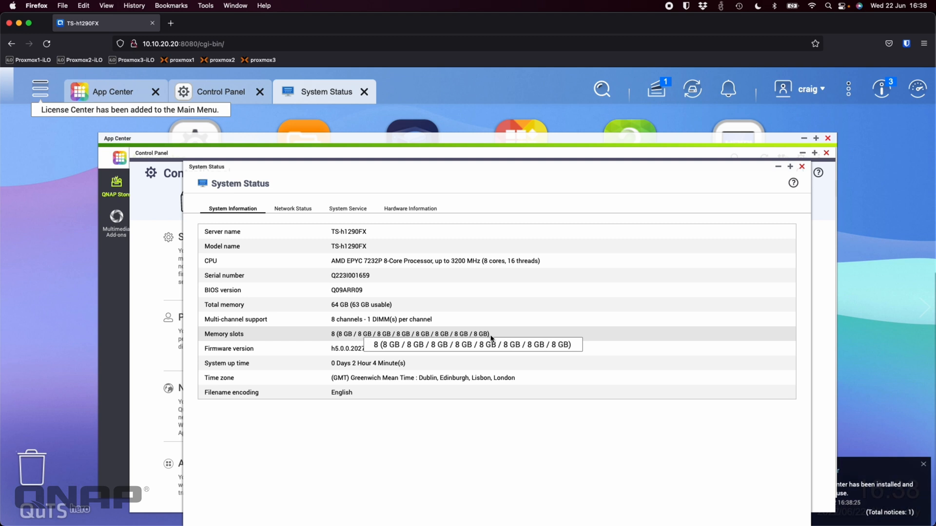
pyautogui.moveTo(463, 340)
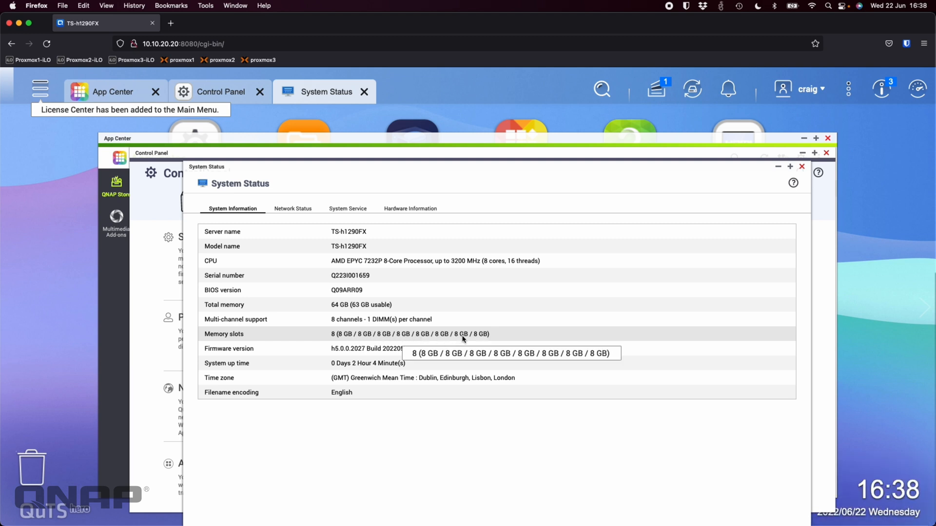
pyautogui.moveTo(429, 323)
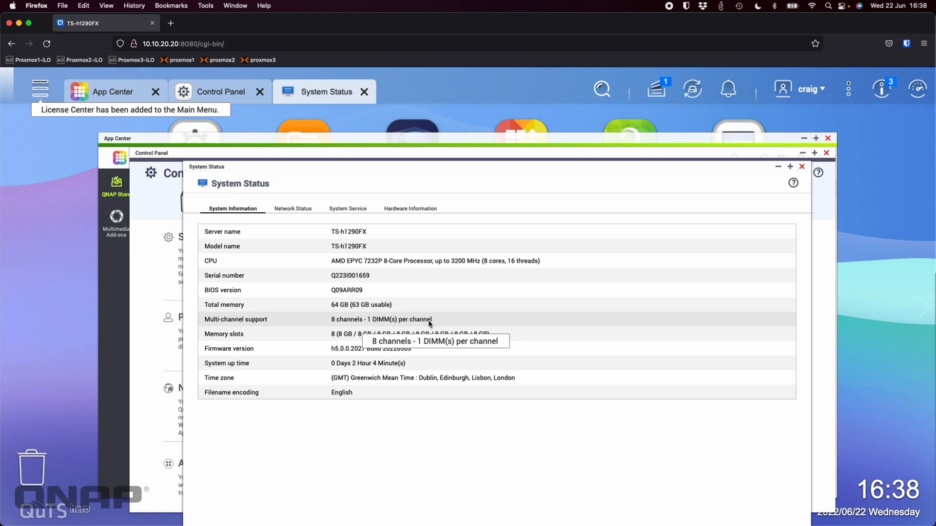
pyautogui.moveTo(364, 279)
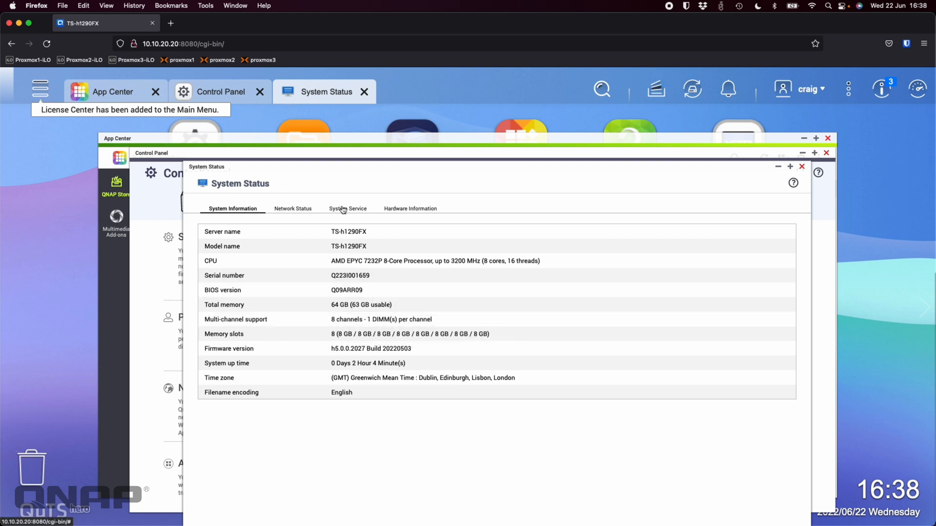
# Step: Show the Hardware Information listing memory DIMMs, CPU and SSD temperatures
pyautogui.click(410, 209)
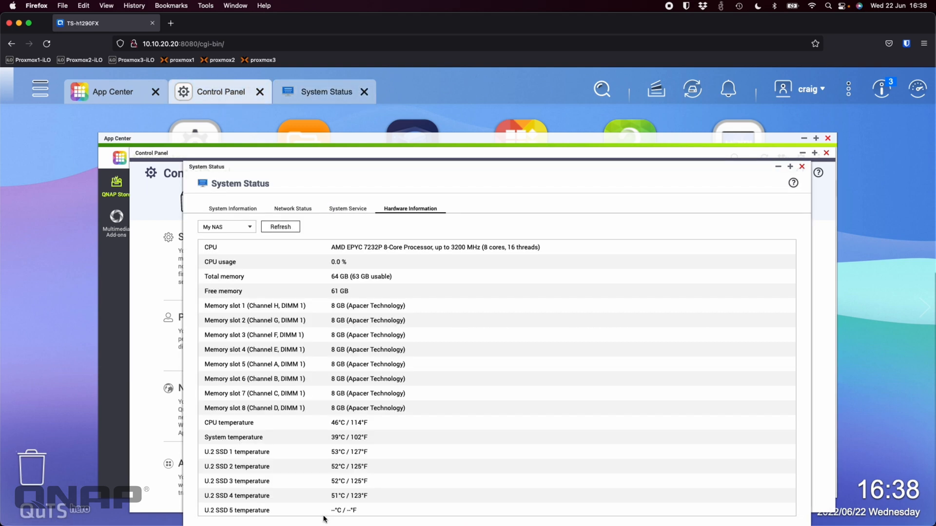
# Step: Maximize System Status and scroll to the empty SSD slots, CPU fan and PSU readings
pyautogui.click(790, 166)
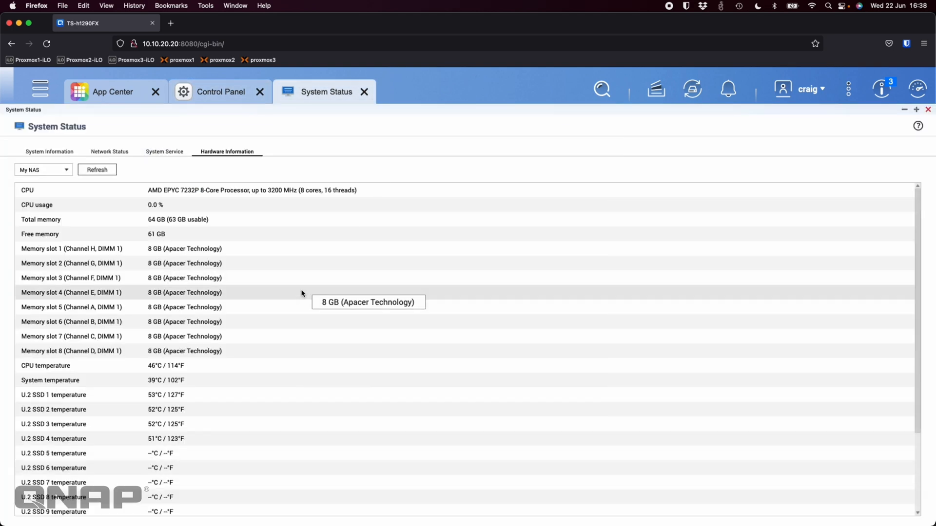
pyautogui.moveTo(177, 363)
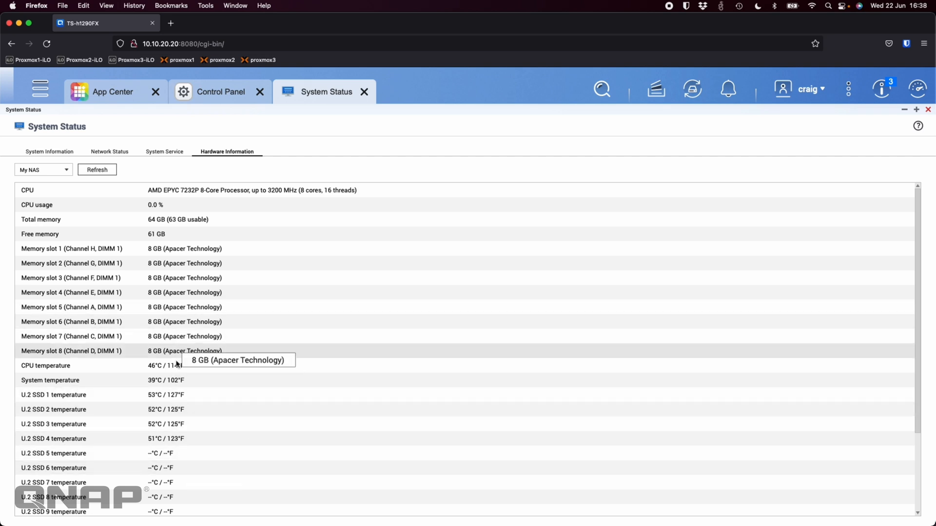
pyautogui.moveTo(205, 334)
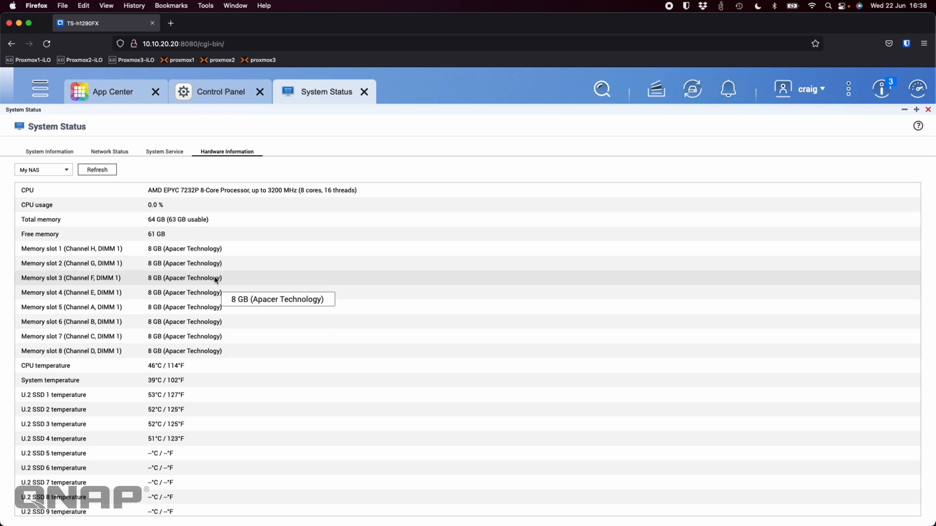
pyautogui.moveTo(242, 243)
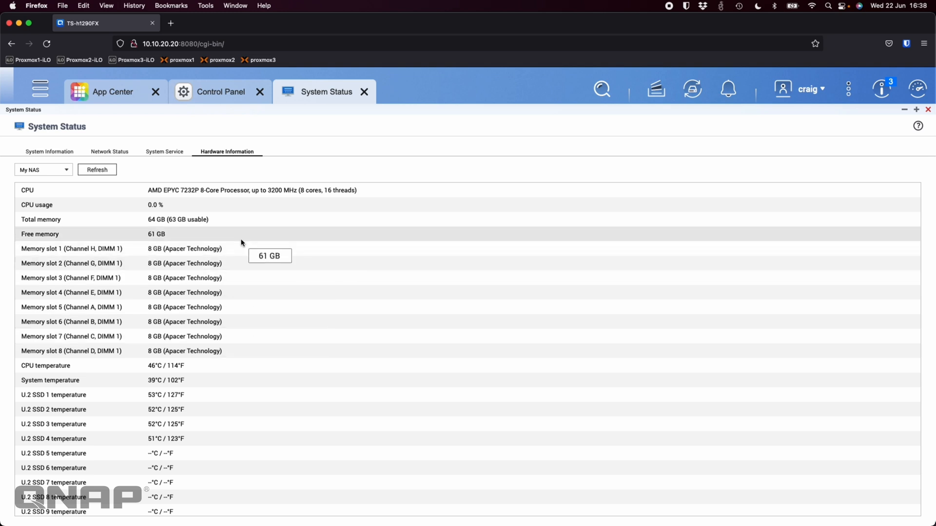
pyautogui.scroll(-3)
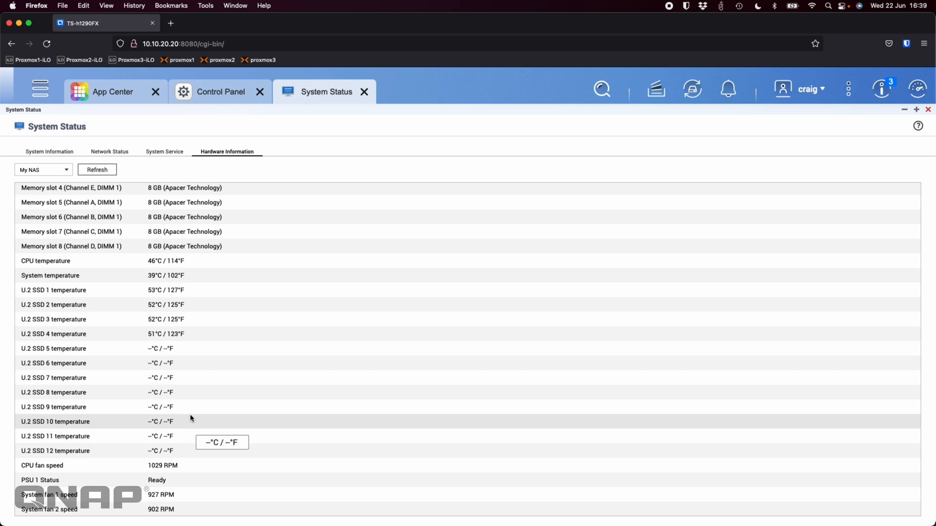
pyautogui.moveTo(181, 293)
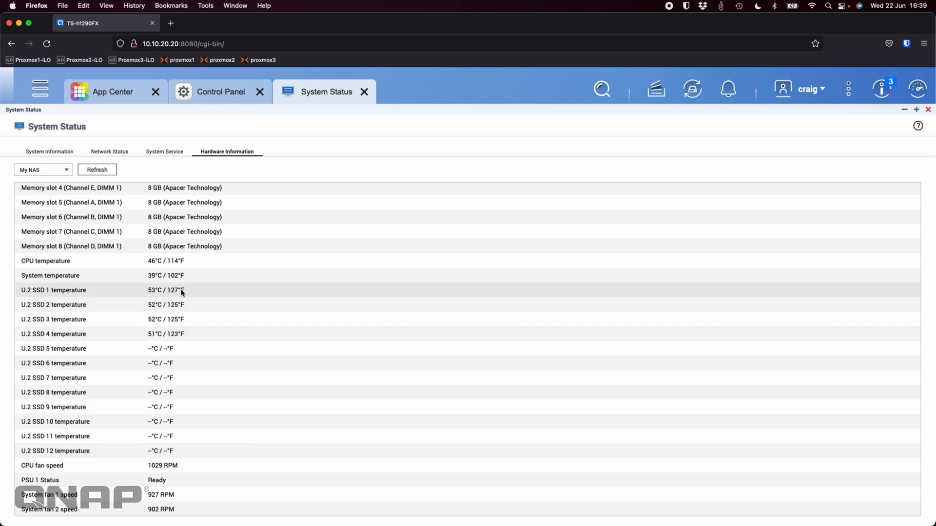
pyautogui.moveTo(138, 325)
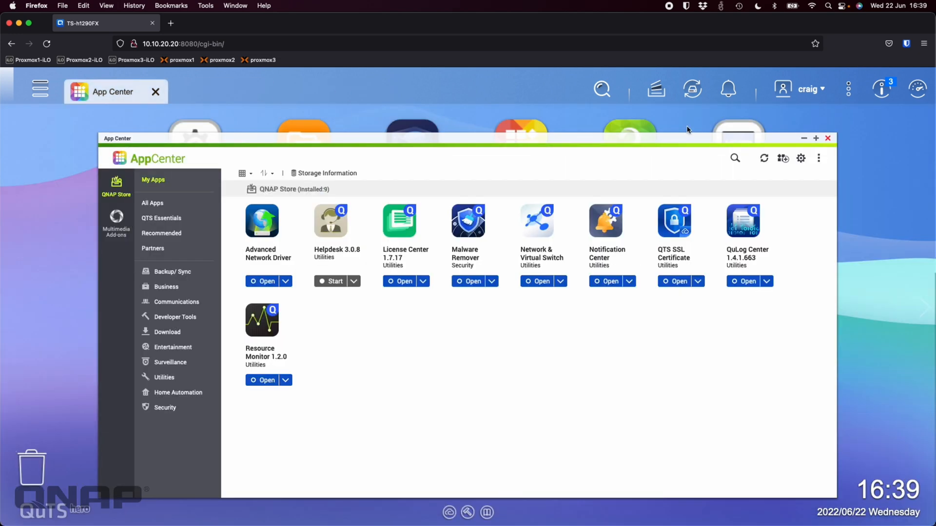
pyautogui.moveTo(829, 142)
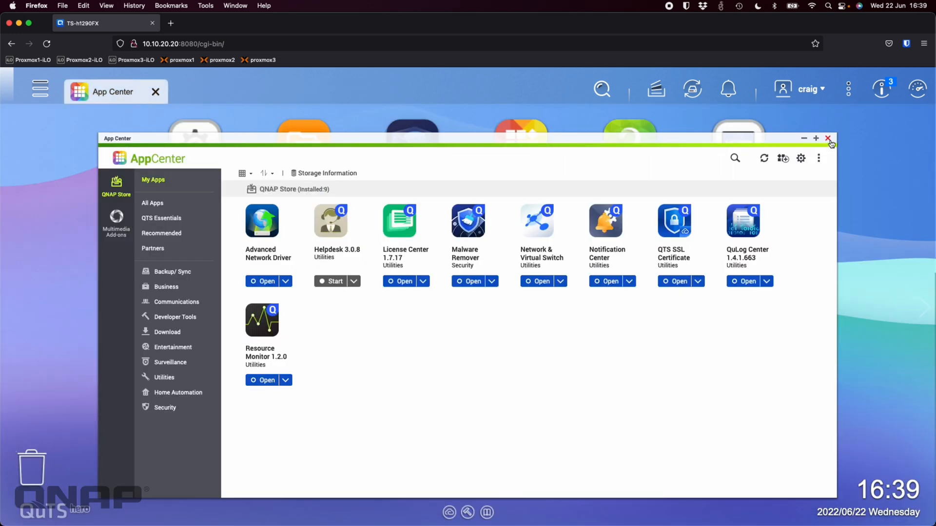
# Step: Close App Center, leaving the QuTS hero desktop
pyautogui.click(831, 140)
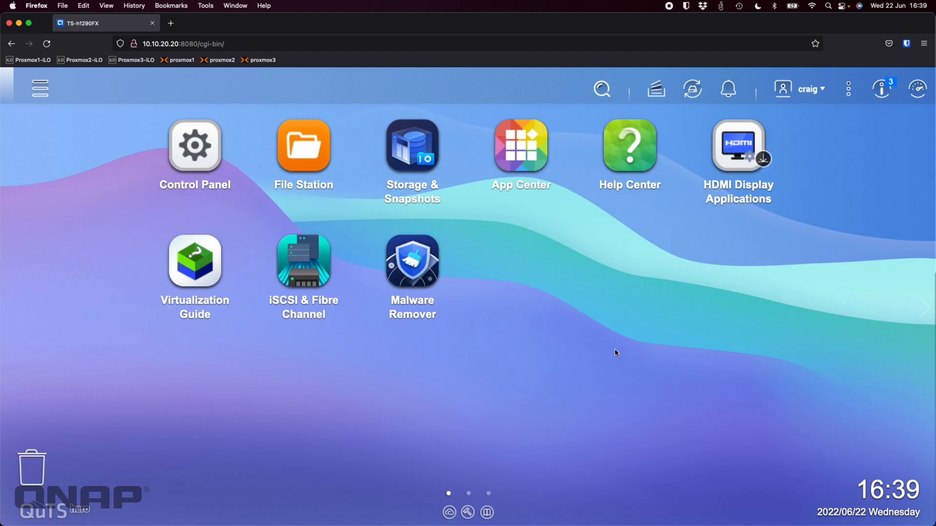